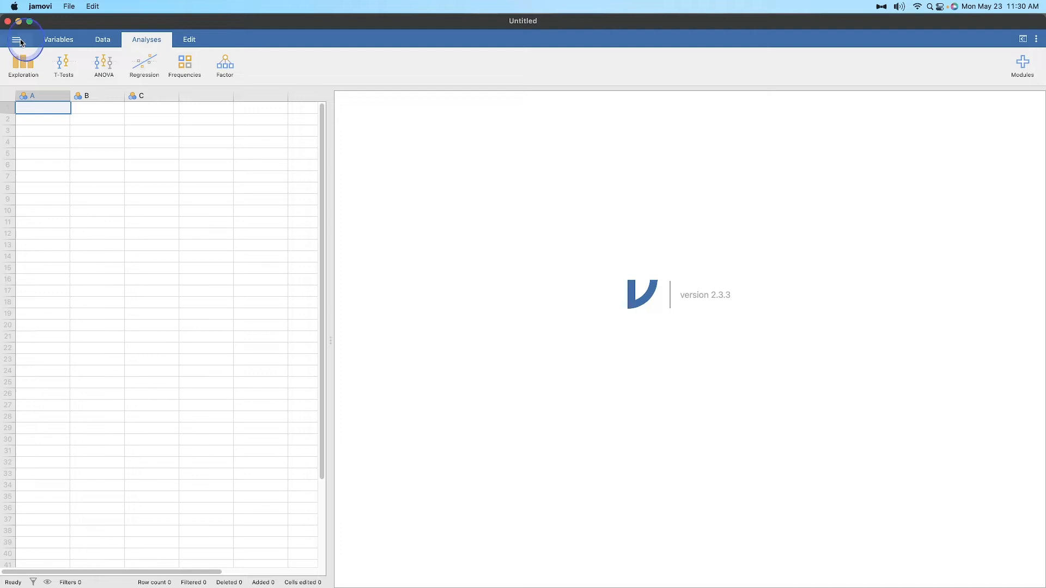
# Load the Bugs (Ryan, Wilde & Crist, 2013) dataset from the Data Library.
pyautogui.click(19, 39)
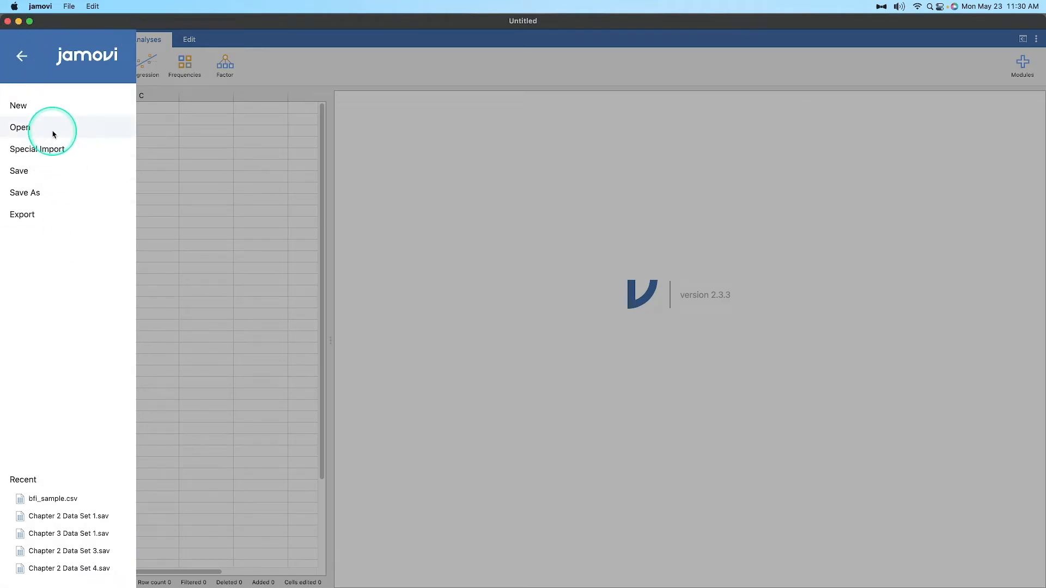
pyautogui.click(20, 127)
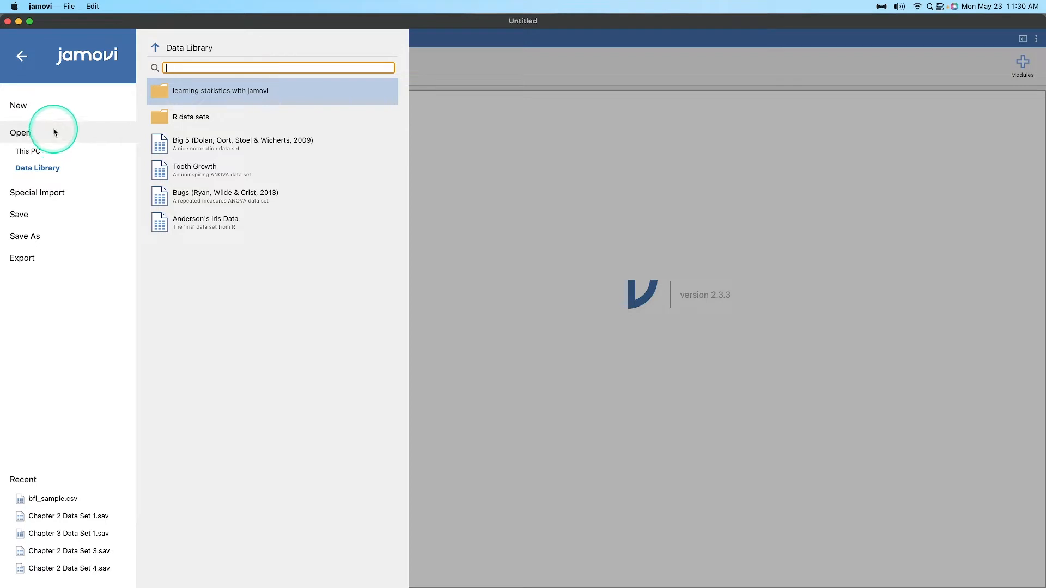
pyautogui.moveTo(216, 221)
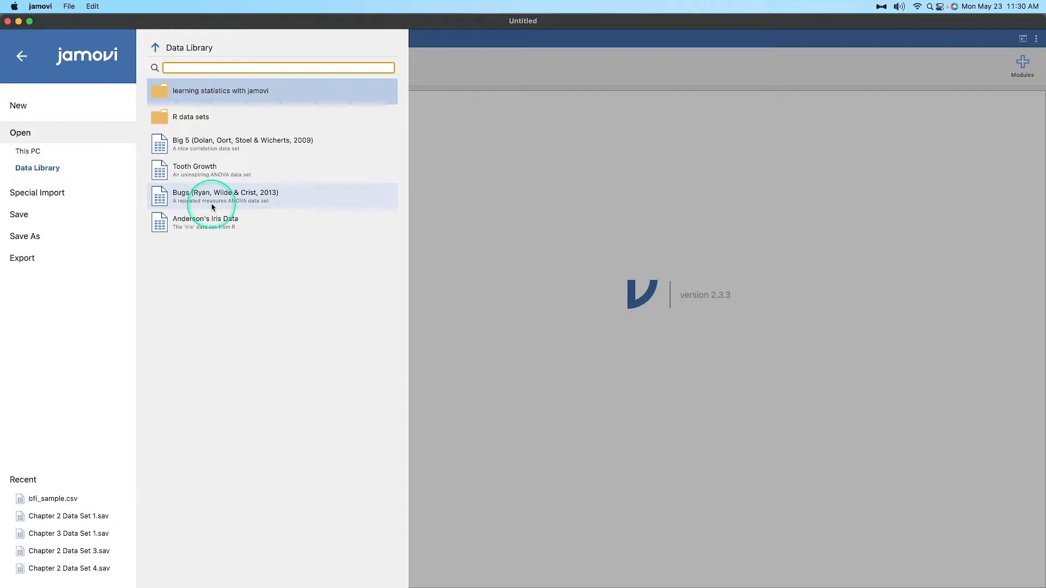
pyautogui.doubleClick(227, 196)
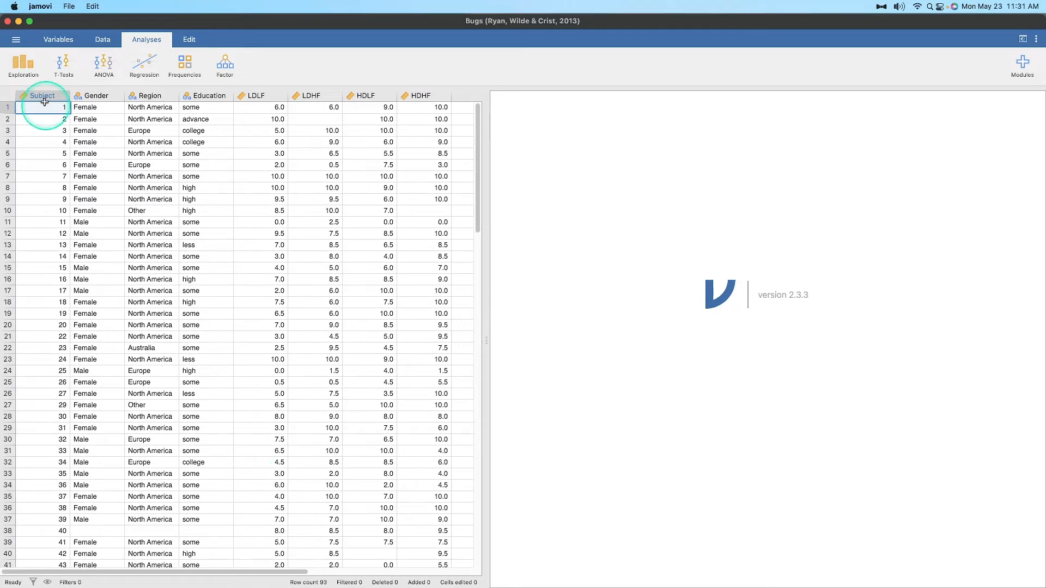
pyautogui.scroll(-3)
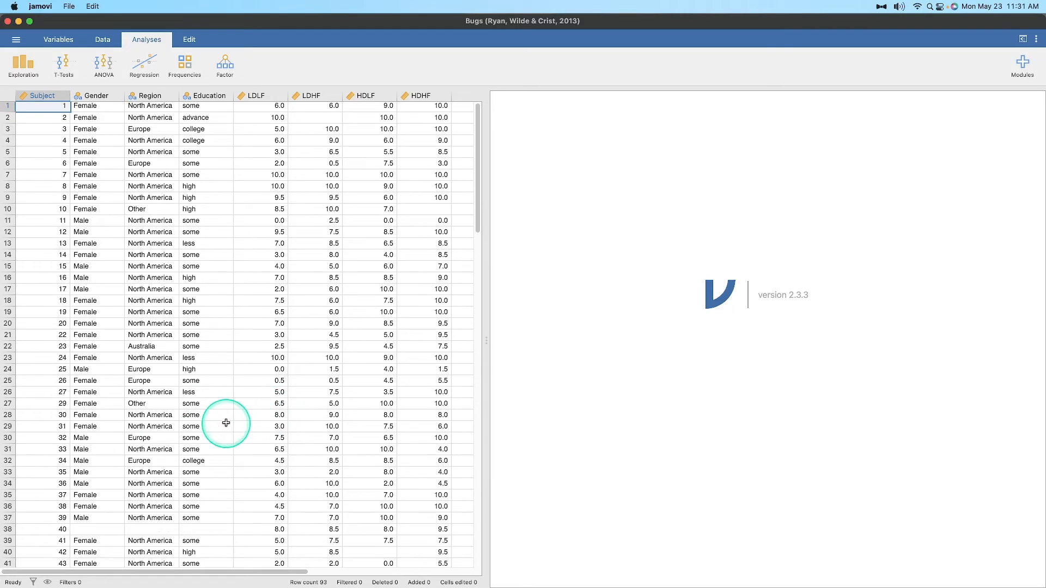
pyautogui.scroll(-3)
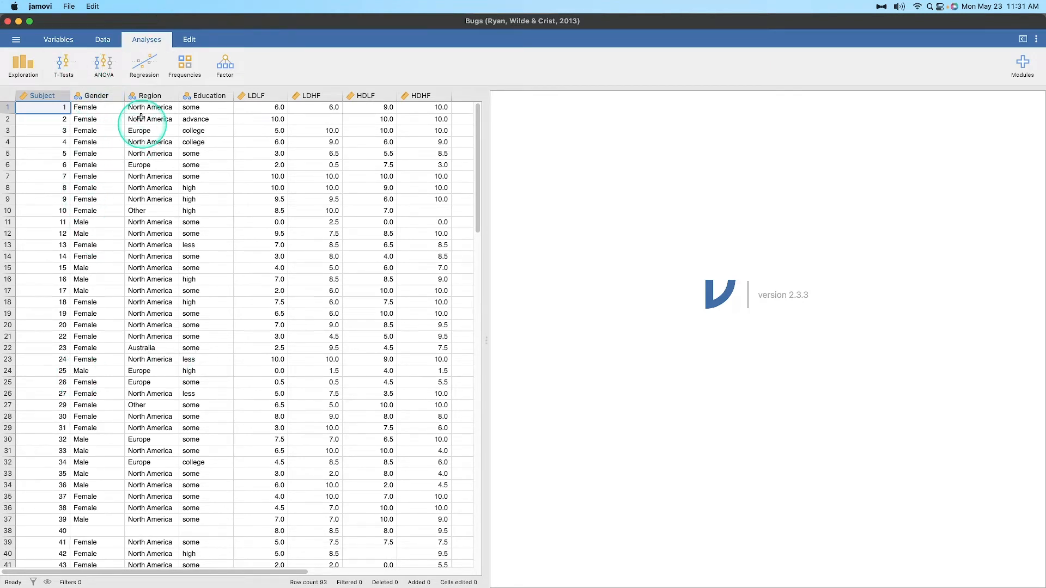
pyautogui.moveTo(141, 245)
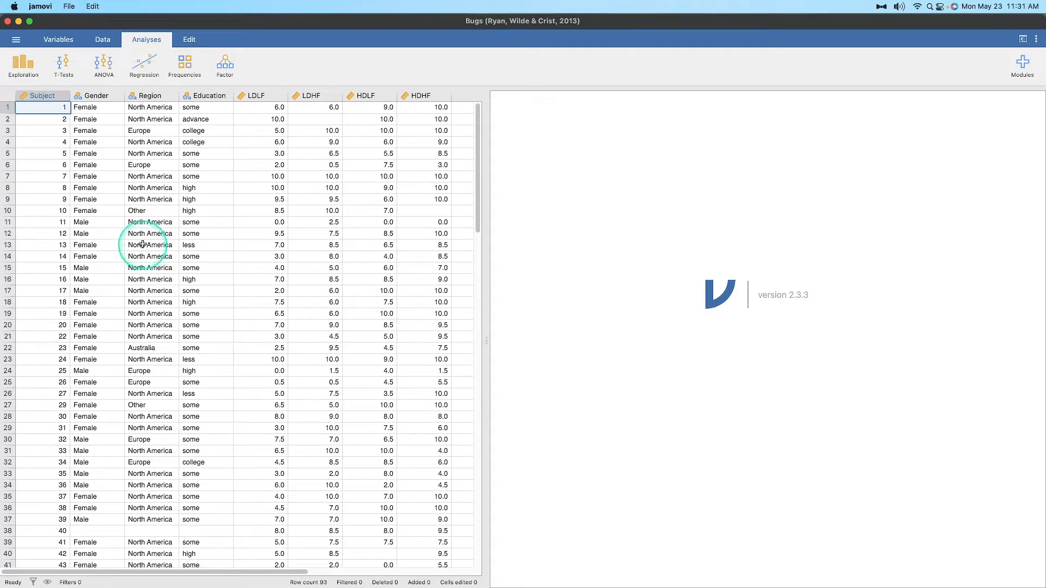
pyautogui.scroll(-3)
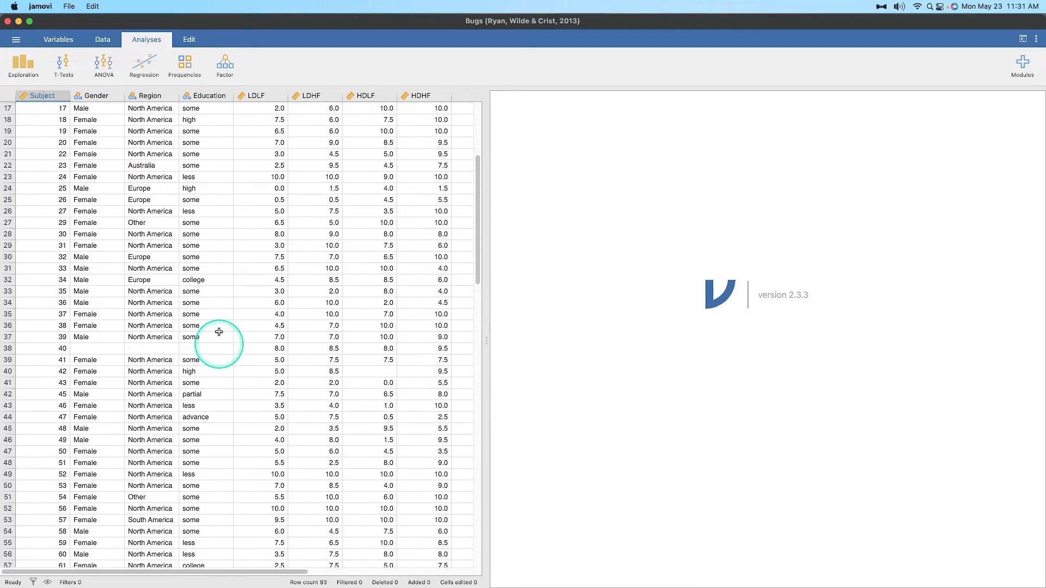
pyautogui.scroll(-3)
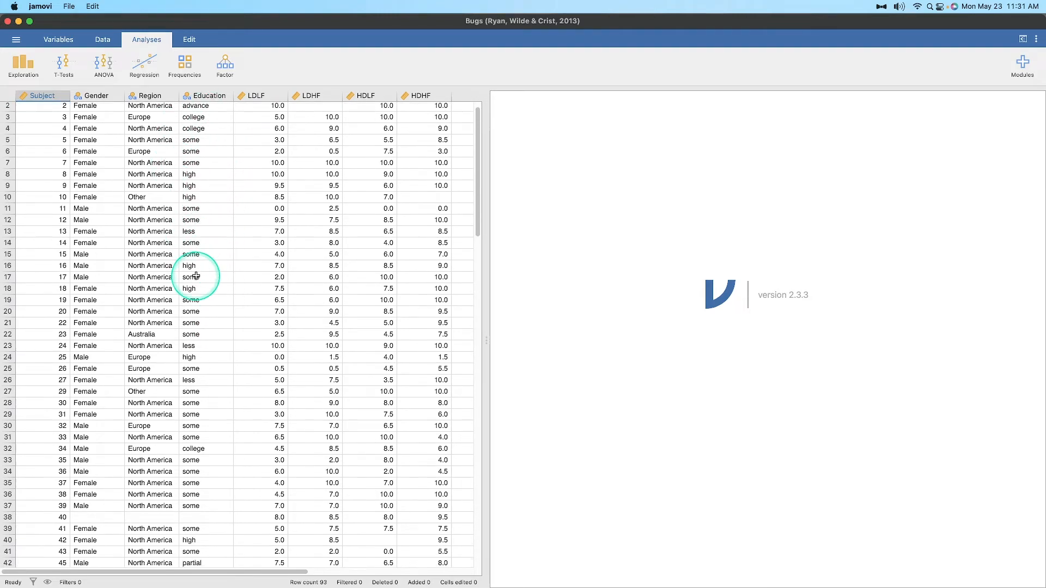
pyautogui.scroll(-3)
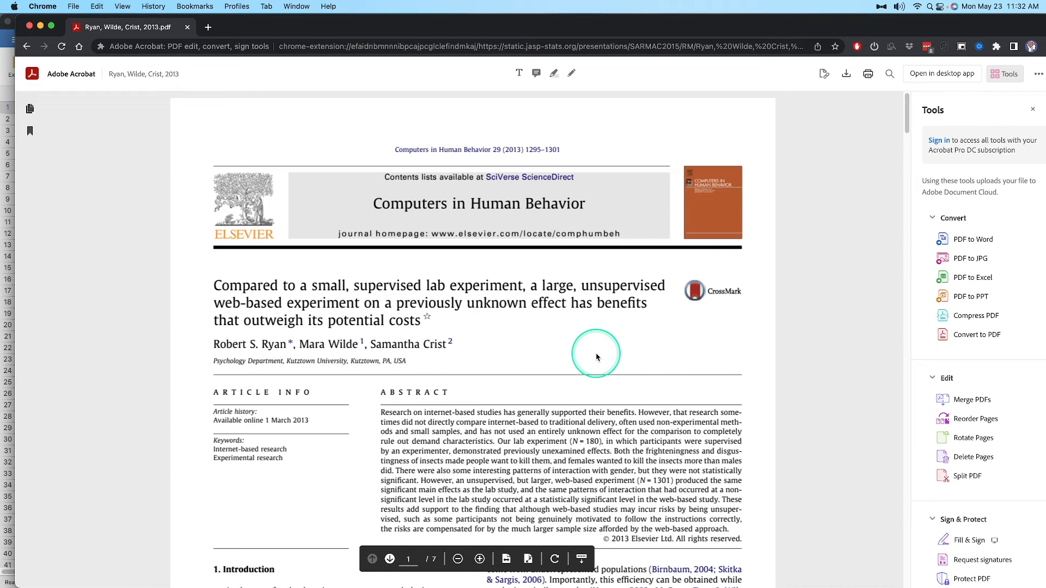
pyautogui.moveTo(251, 310)
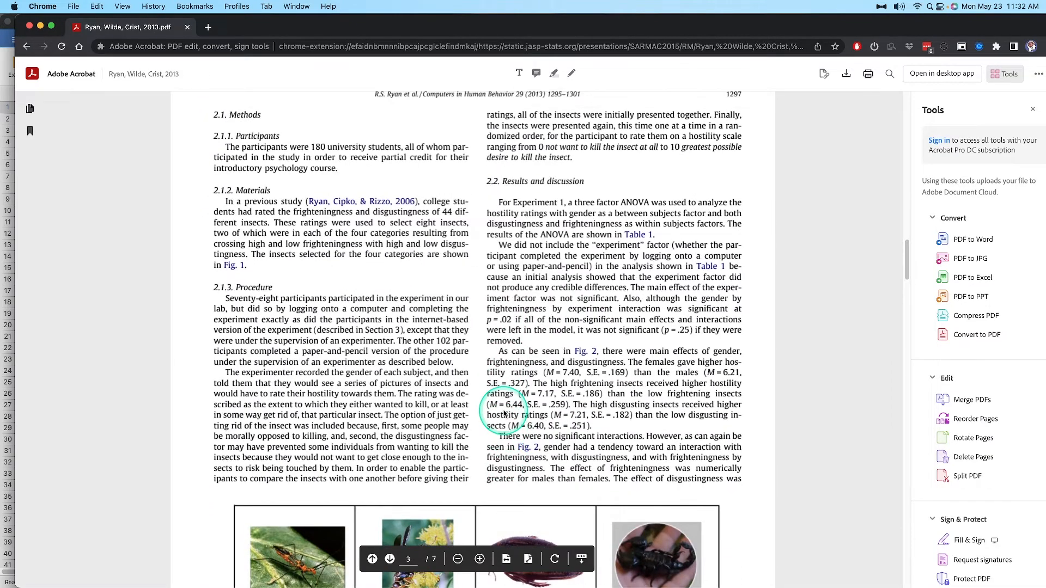
# Scroll the PDF down to Fig. 1 with the eight insect pictures on page 3.
pyautogui.scroll(-3)
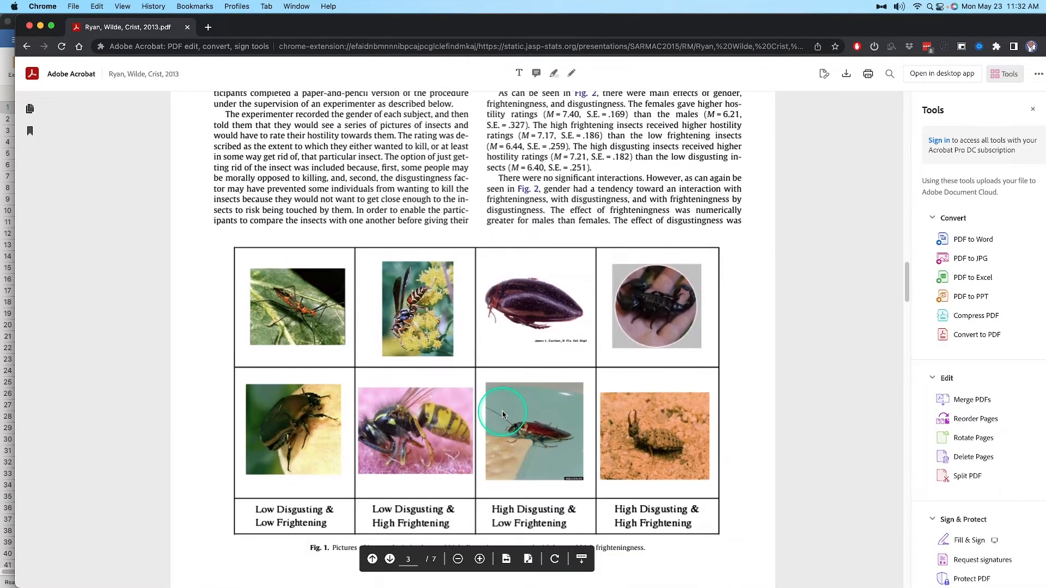
pyautogui.scroll(-3)
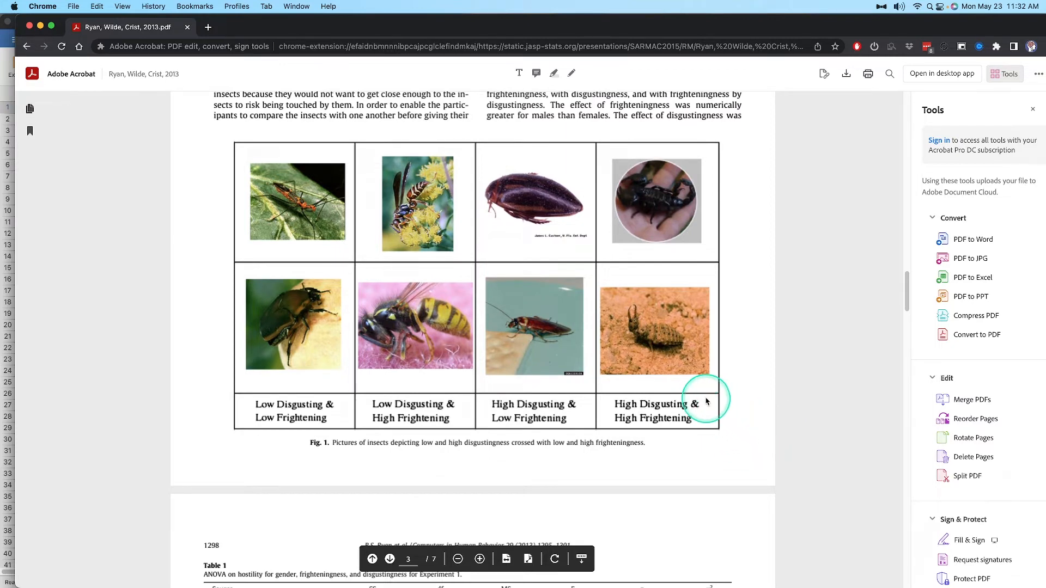
pyautogui.moveTo(773, 385)
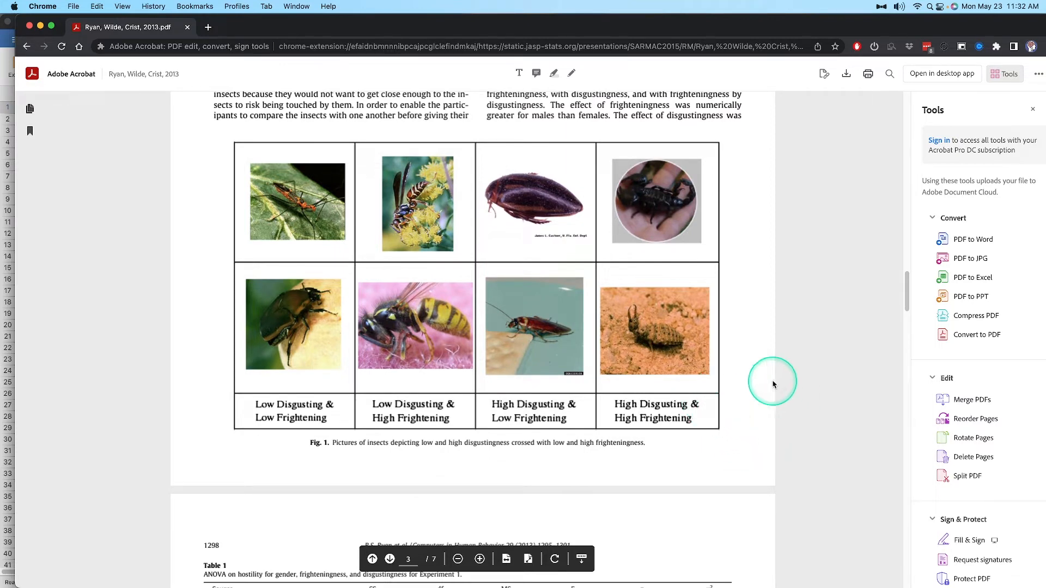
pyautogui.moveTo(788, 354)
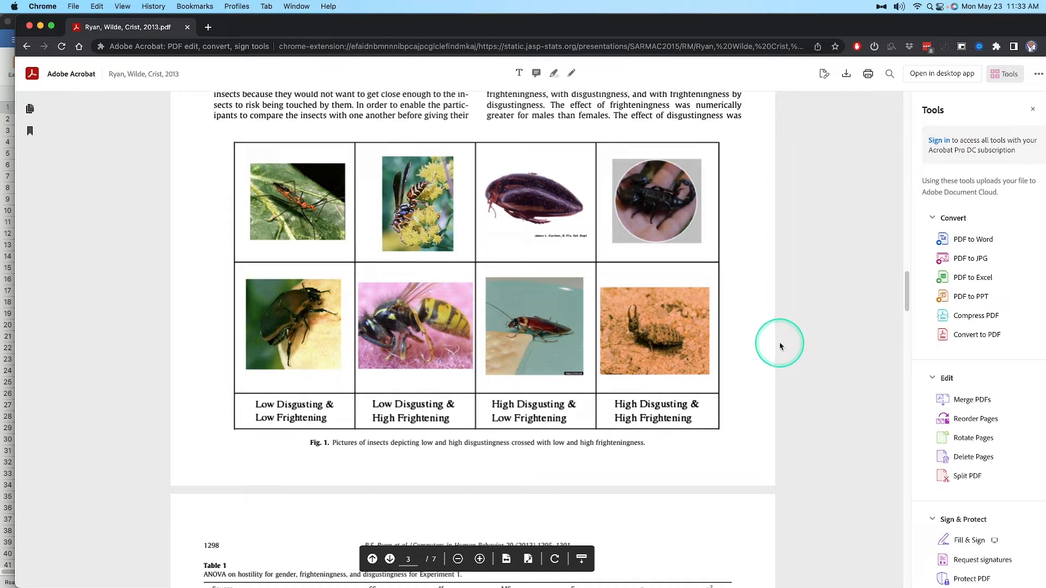
pyautogui.moveTo(739, 357)
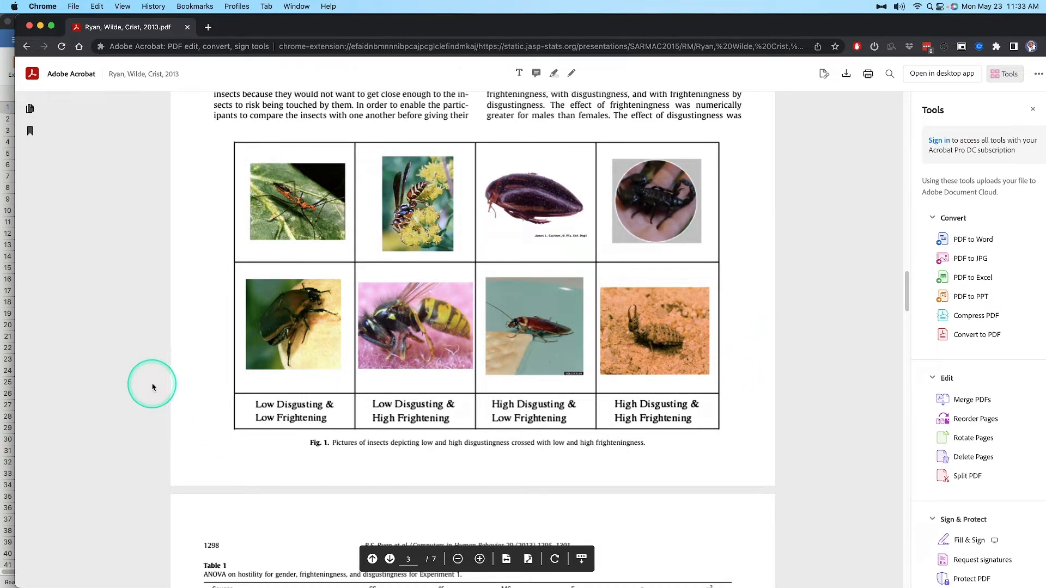
pyautogui.moveTo(112, 372)
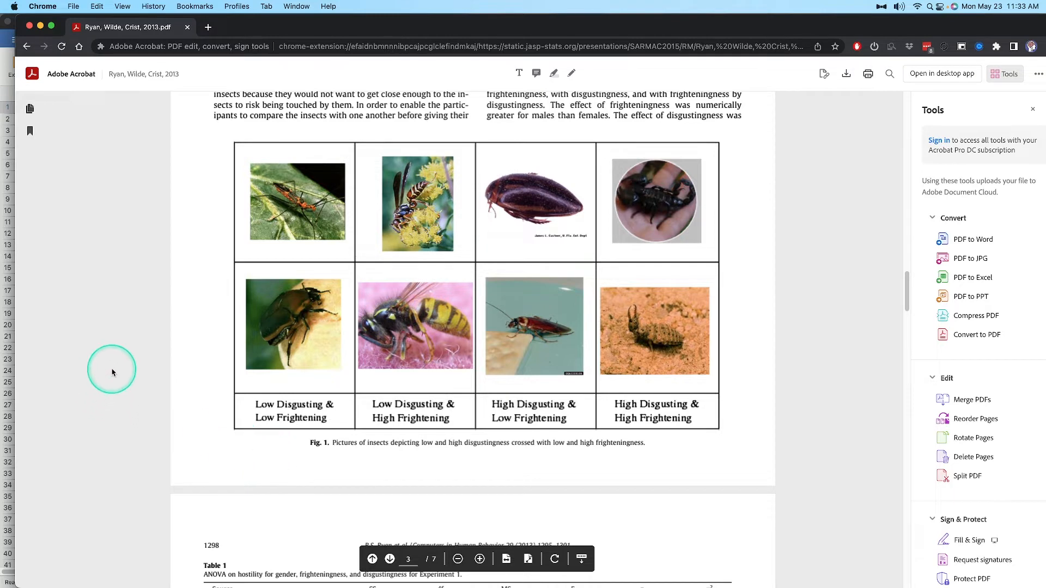
pyautogui.moveTo(299, 213)
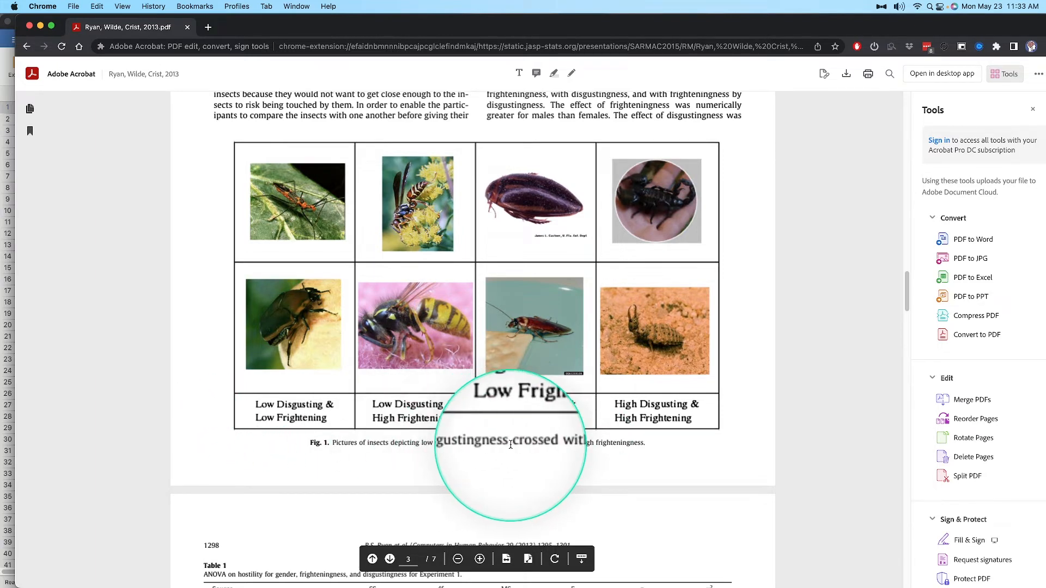
pyautogui.moveTo(614, 442)
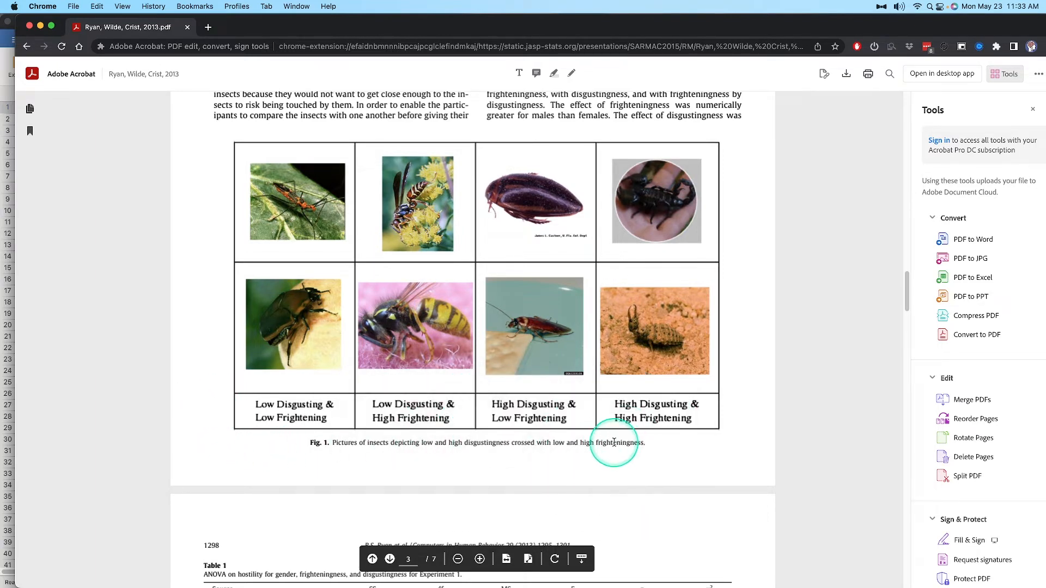
pyautogui.moveTo(619, 441)
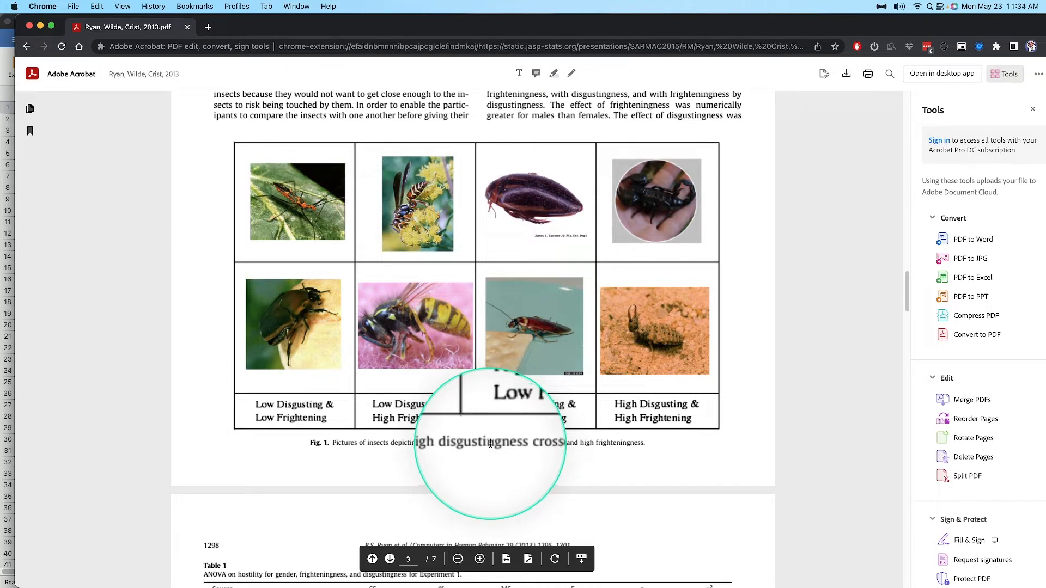
pyautogui.moveTo(692, 255)
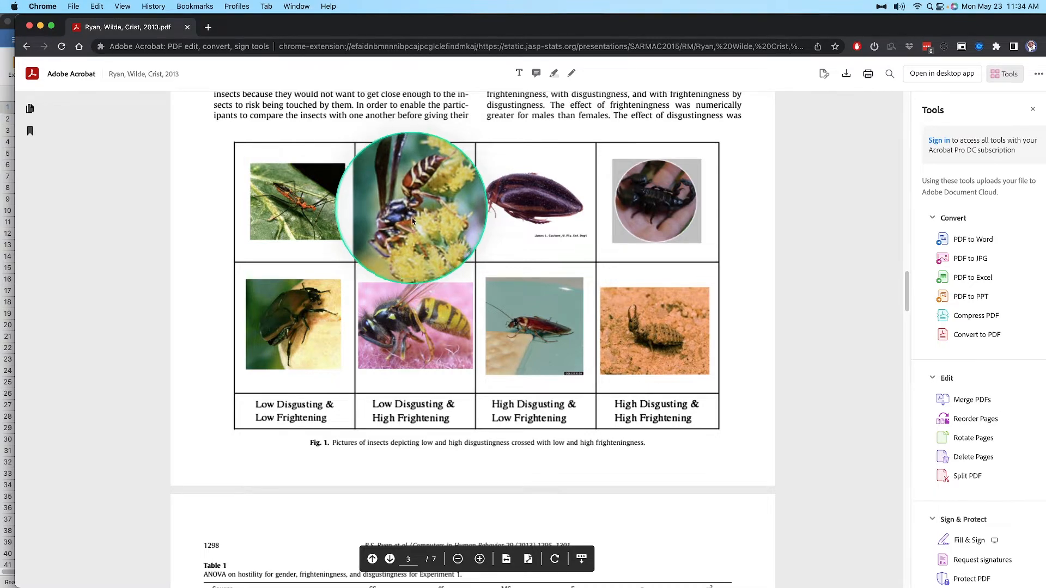
pyautogui.moveTo(399, 328)
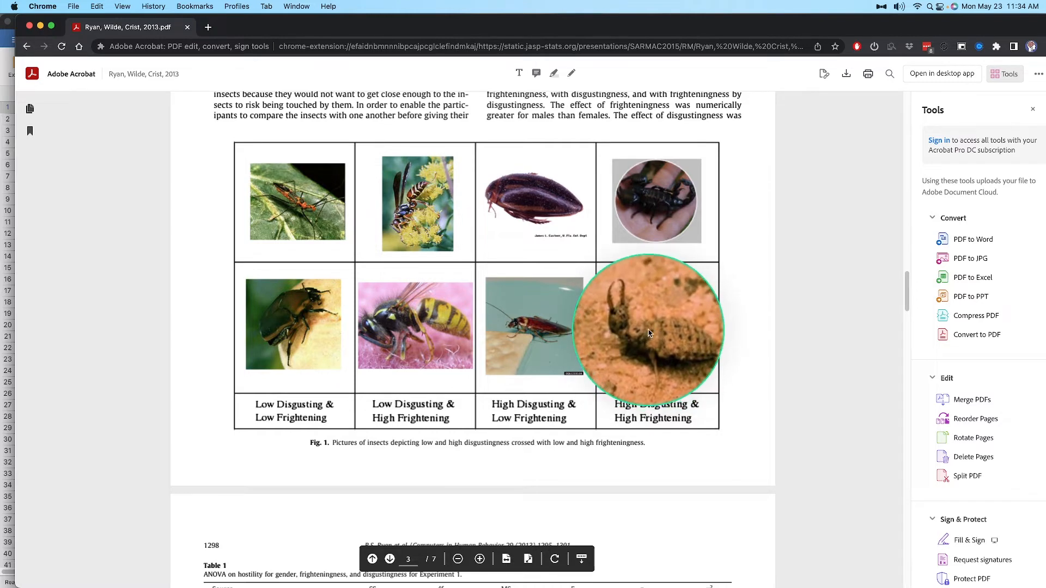
pyautogui.moveTo(652, 237)
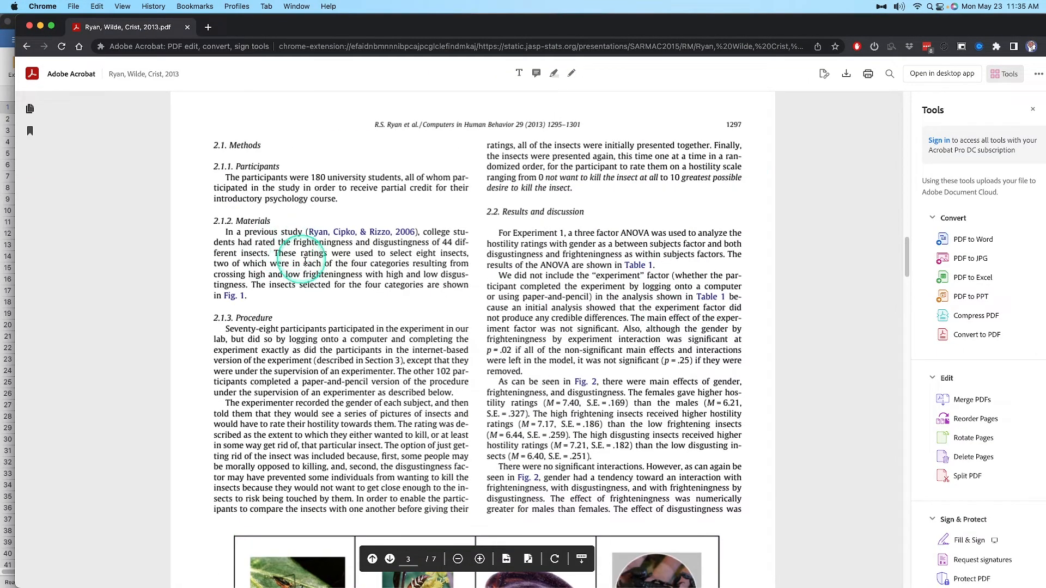
pyautogui.moveTo(576, 187)
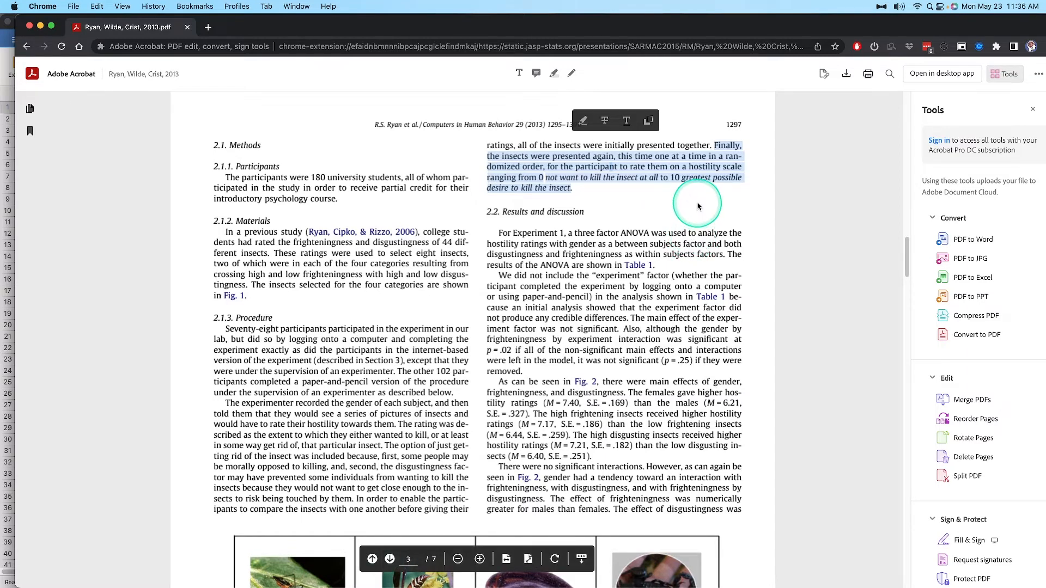
pyautogui.moveTo(680, 223)
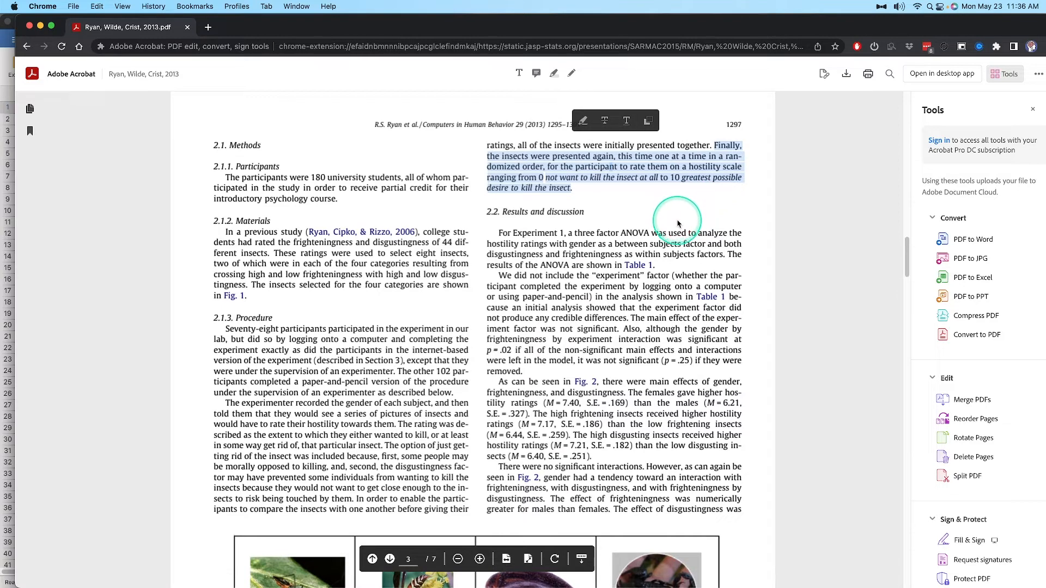
# Scroll the PDF down until Fig. 1's insect pictures are fully in view.
pyautogui.scroll(-3)
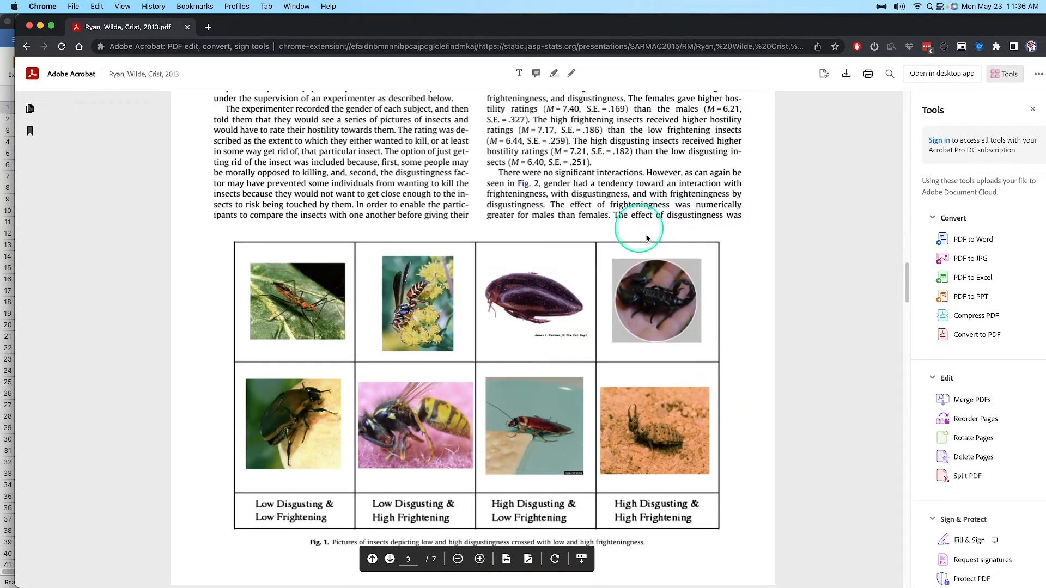
pyautogui.scroll(-3)
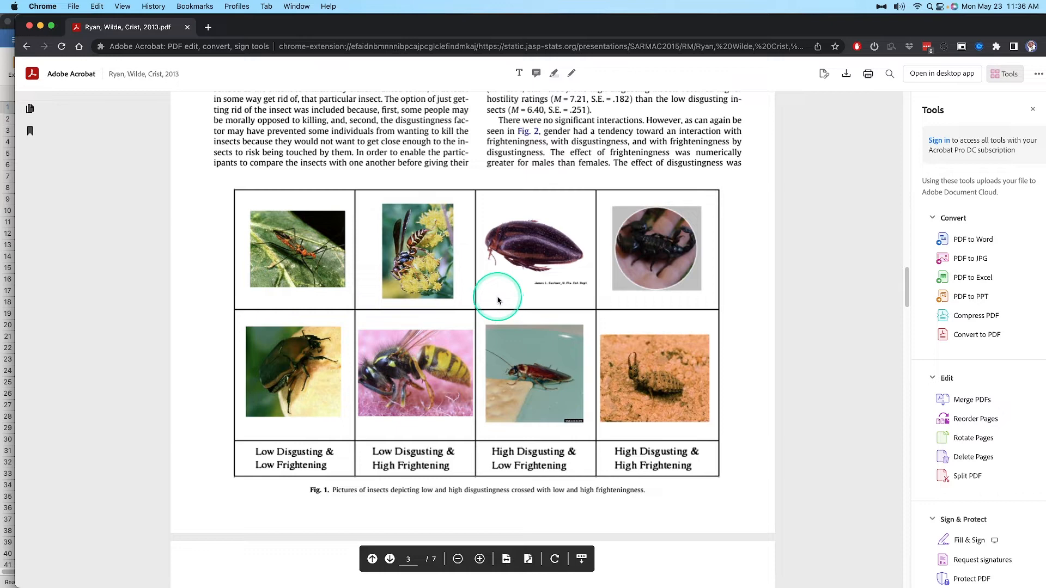
pyautogui.moveTo(430, 453)
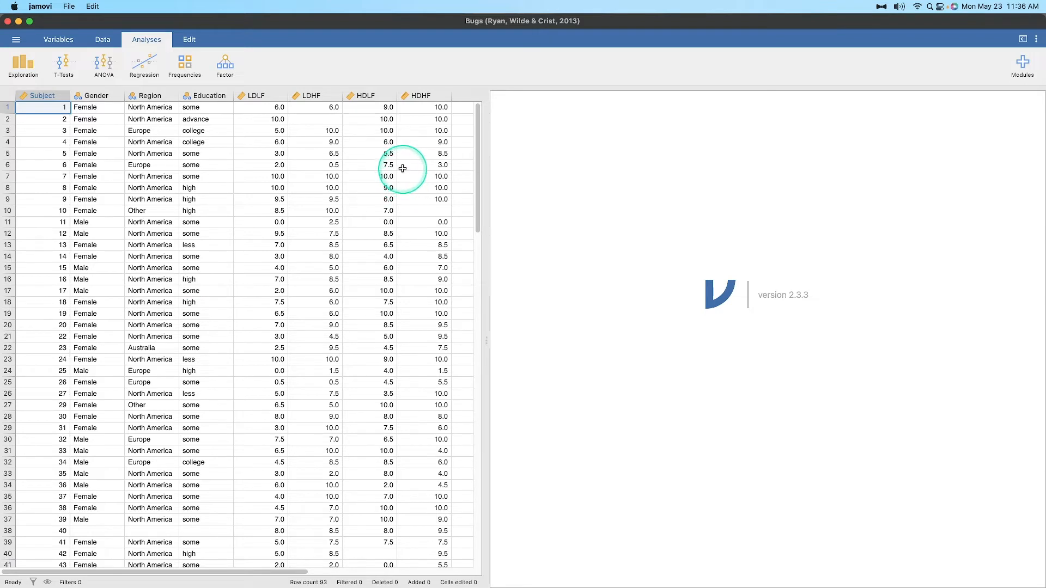
pyautogui.moveTo(292, 168)
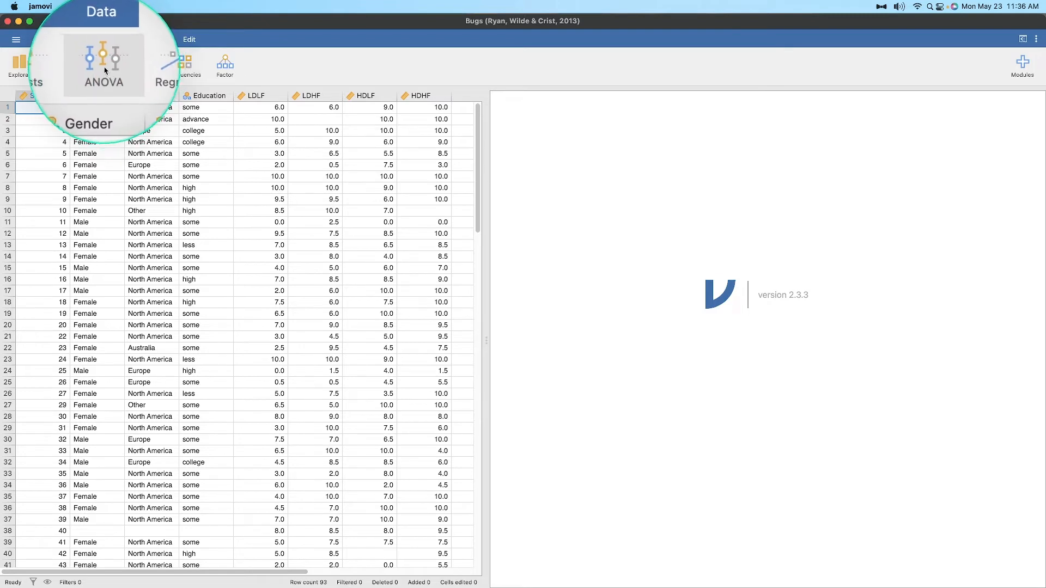
# Start a Repeated Measures ANOVA from the ANOVA analyses list.
pyautogui.click(103, 66)
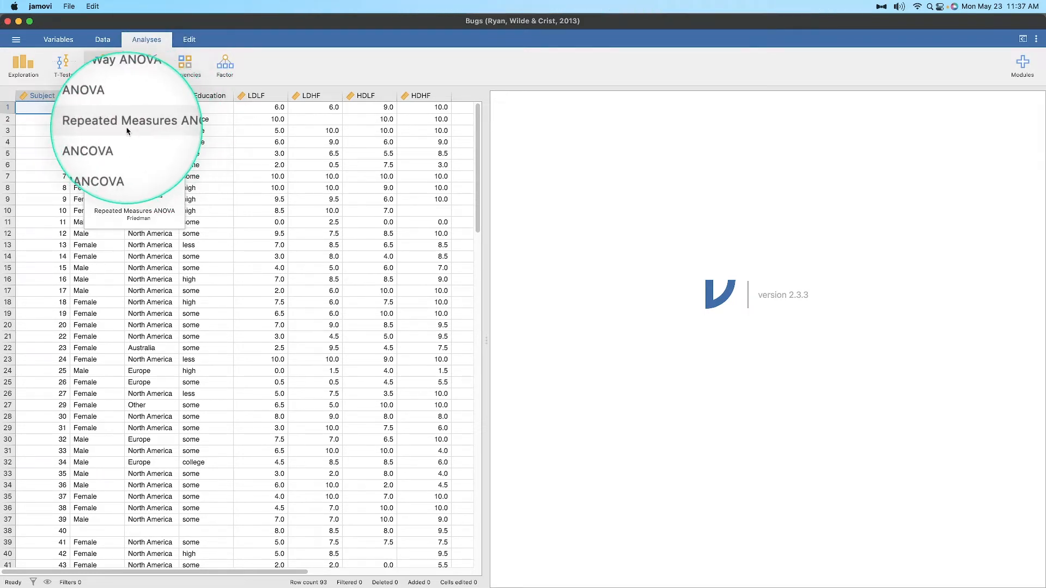
pyautogui.click(131, 121)
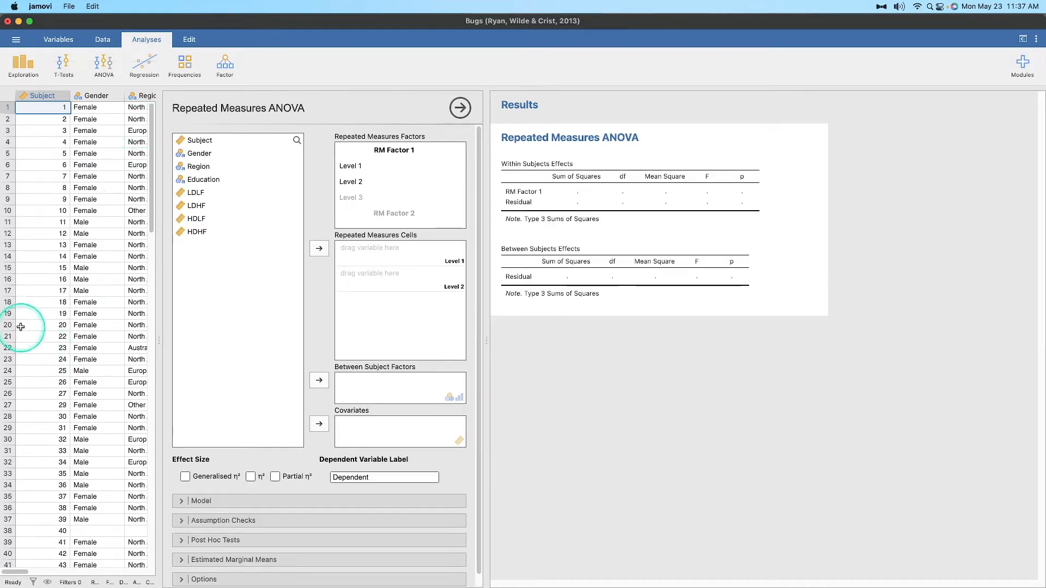
pyautogui.moveTo(394, 261)
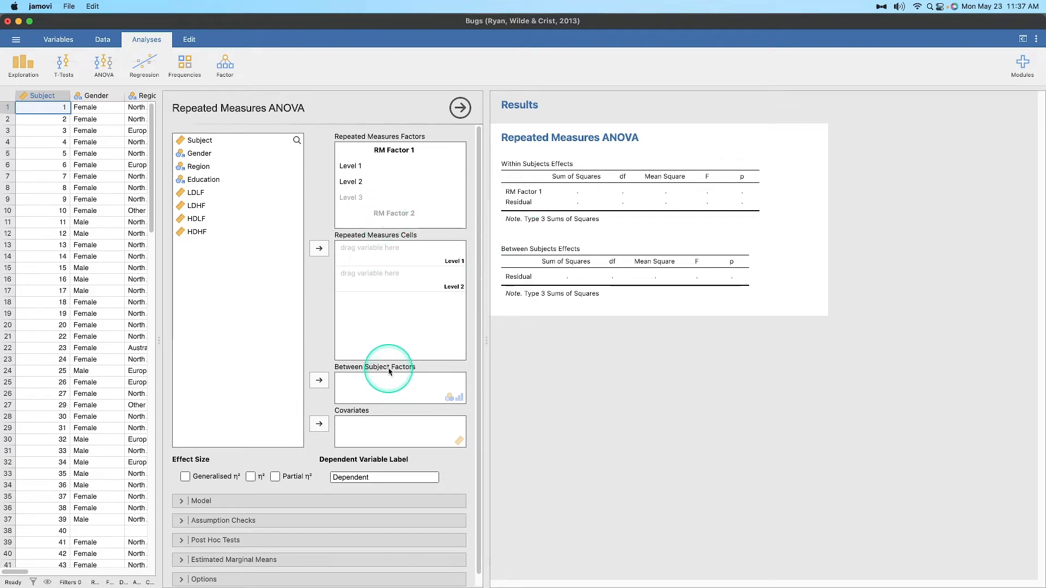
# Rename RM Factor 1 to Disgust Level with levels Low and High.
pyautogui.doubleClick(393, 149)
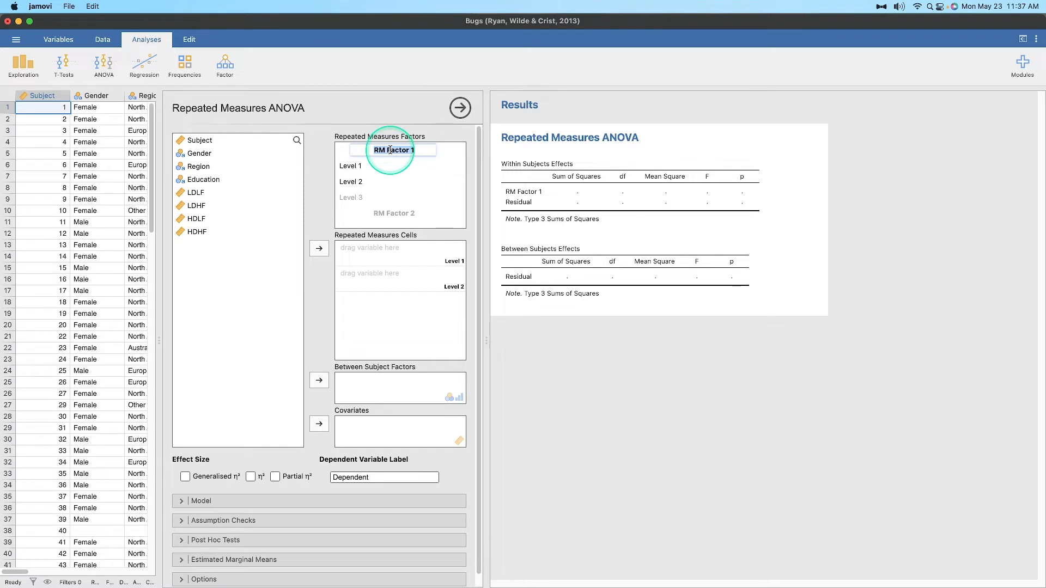
pyautogui.write('Disgust')
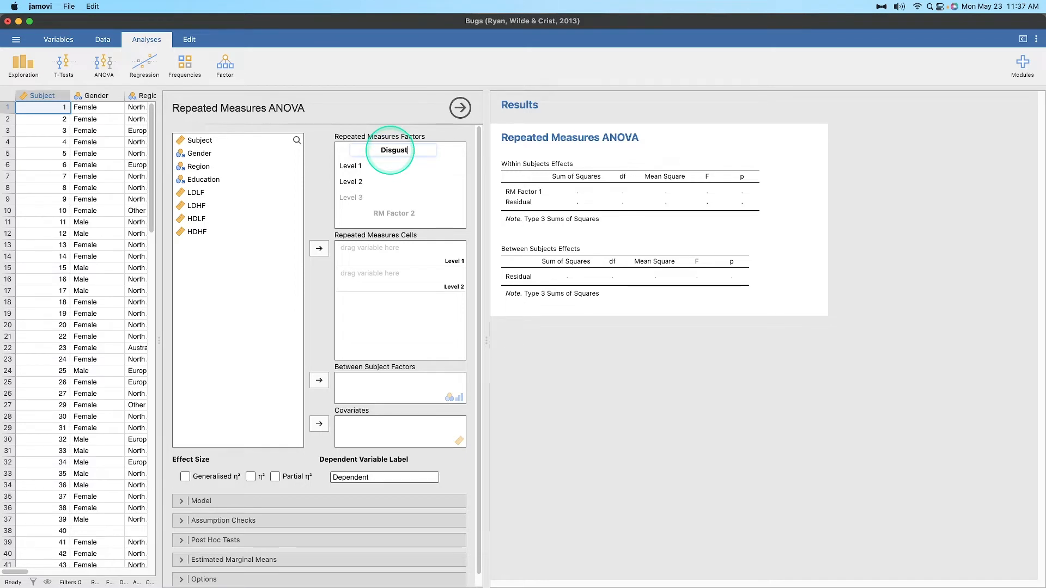
pyautogui.write('Level')
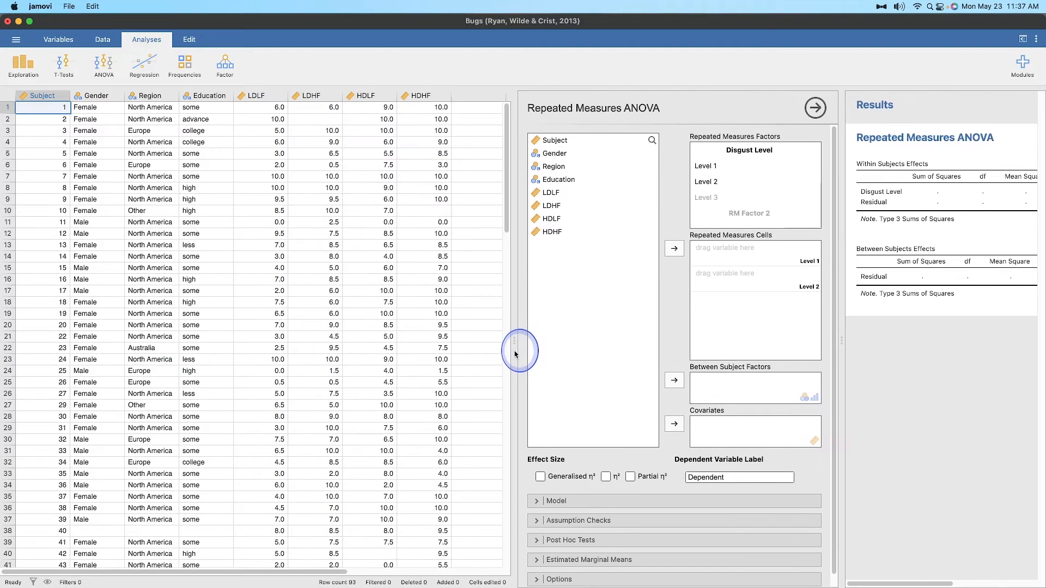
pyautogui.click(254, 95)
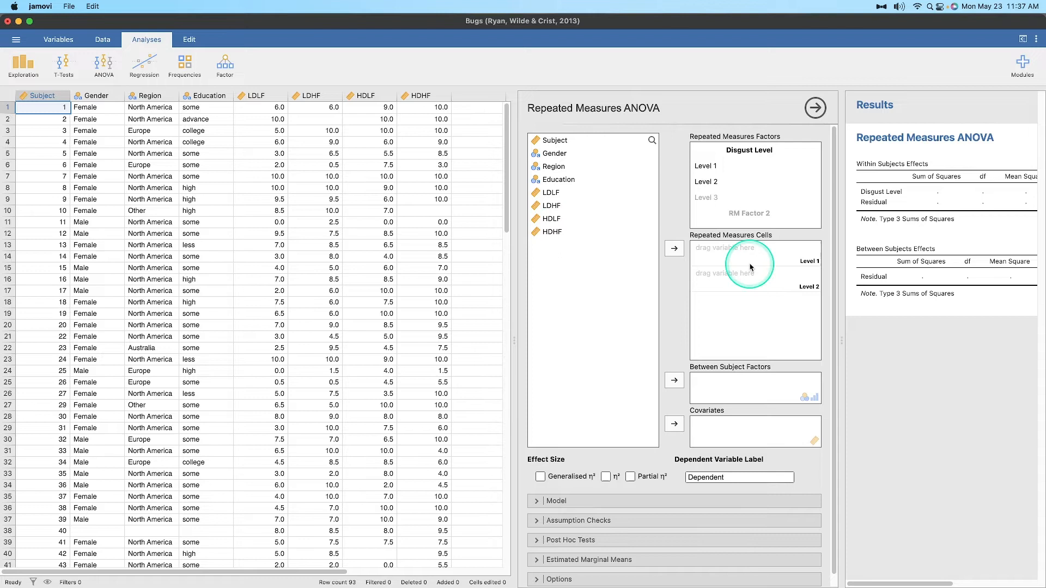
pyautogui.moveTo(726, 161)
pyautogui.write('Low')
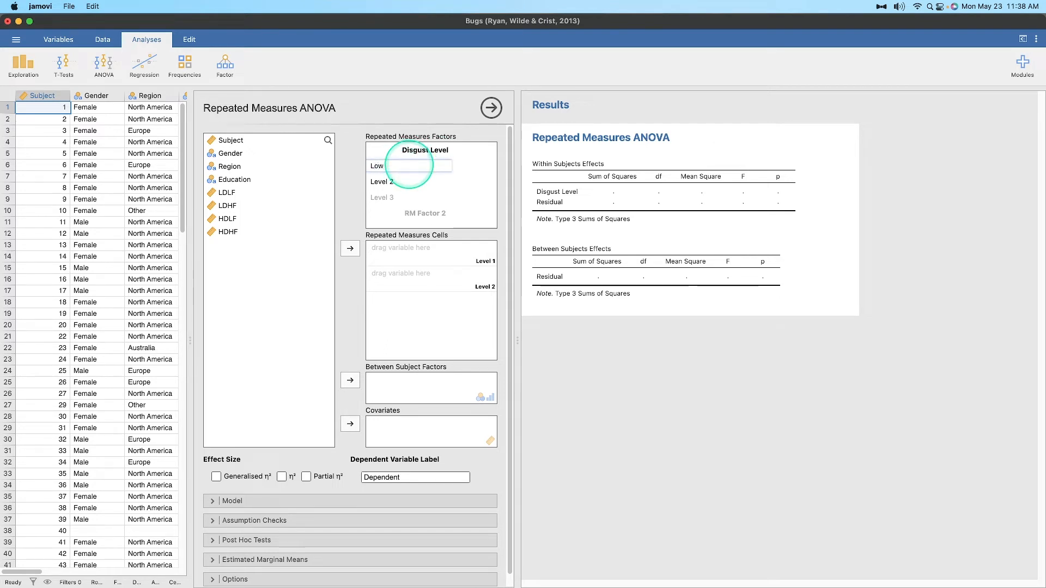
pyautogui.write('High')
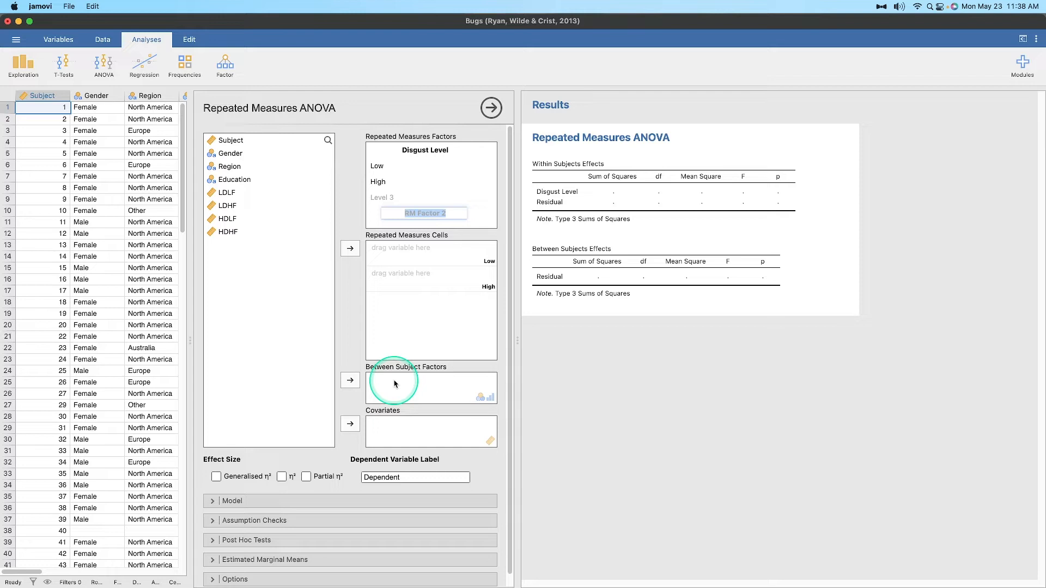
# Name RM Factor 2 Fright Level with levels Low and High.
pyautogui.write('Fright Level')
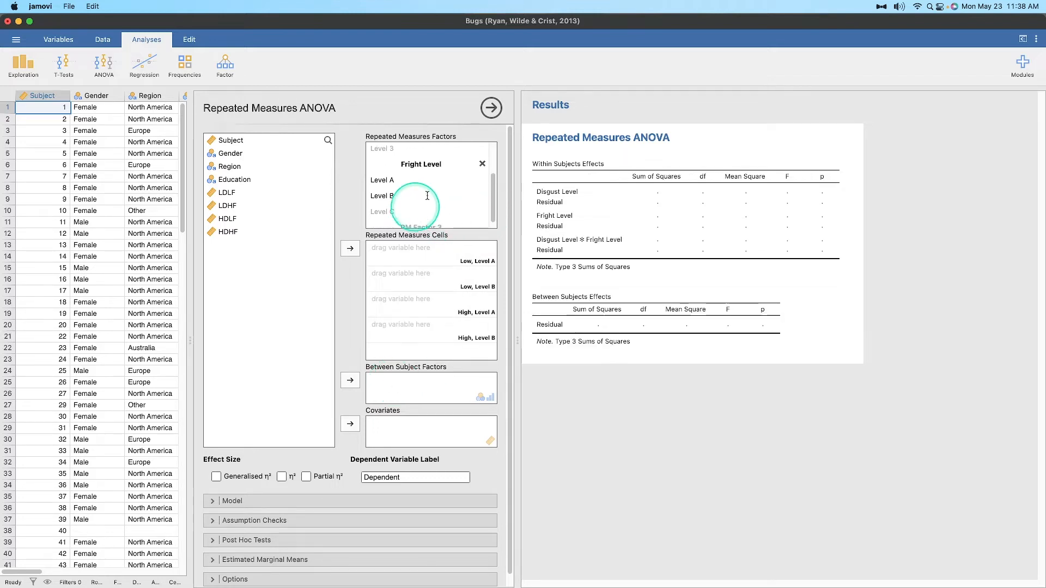
pyautogui.click(383, 180)
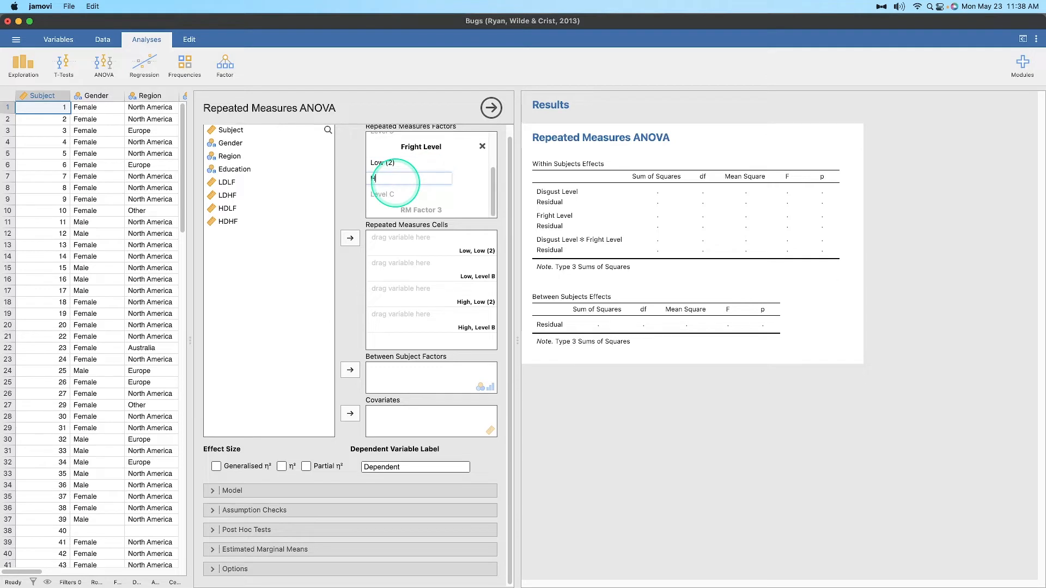
pyautogui.write('High (2')
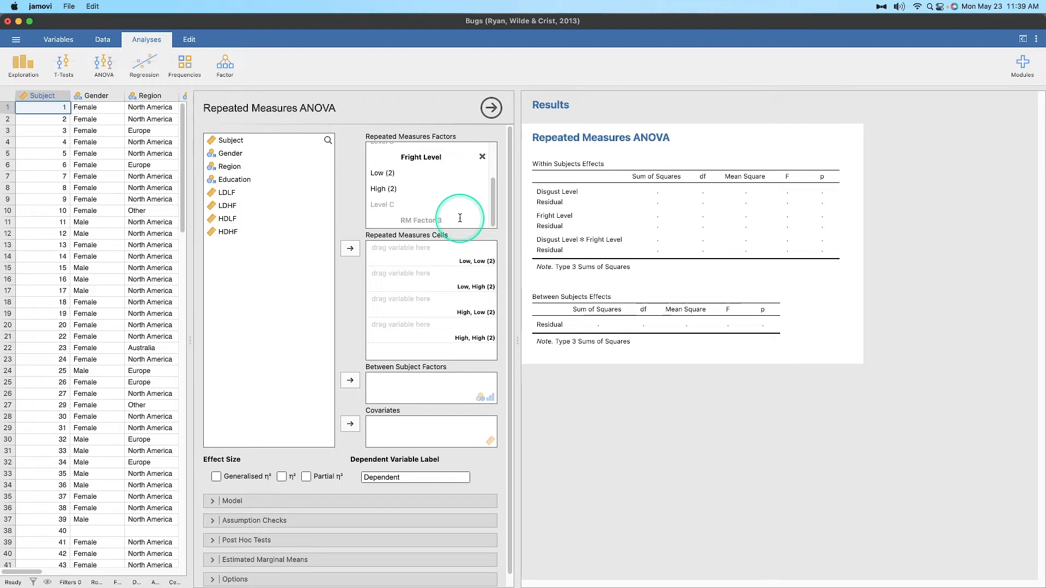
pyautogui.moveTo(493, 308)
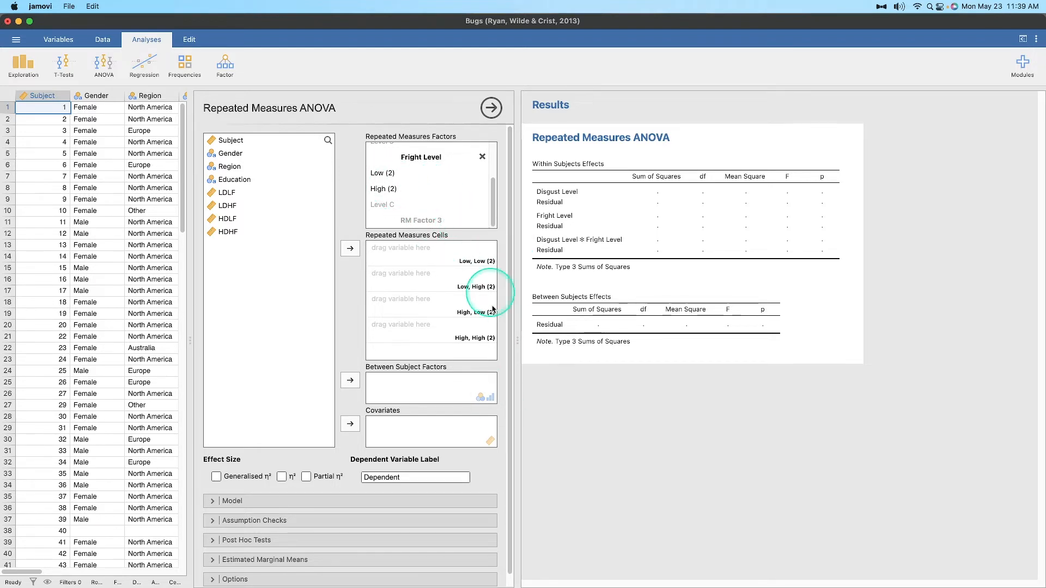
pyautogui.moveTo(470, 267)
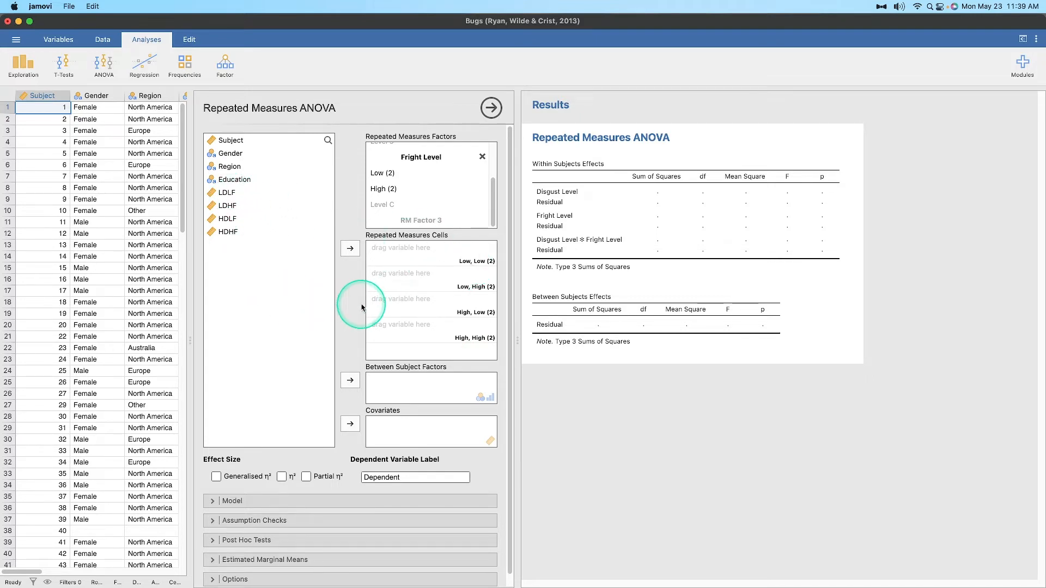
pyautogui.moveTo(165, 185)
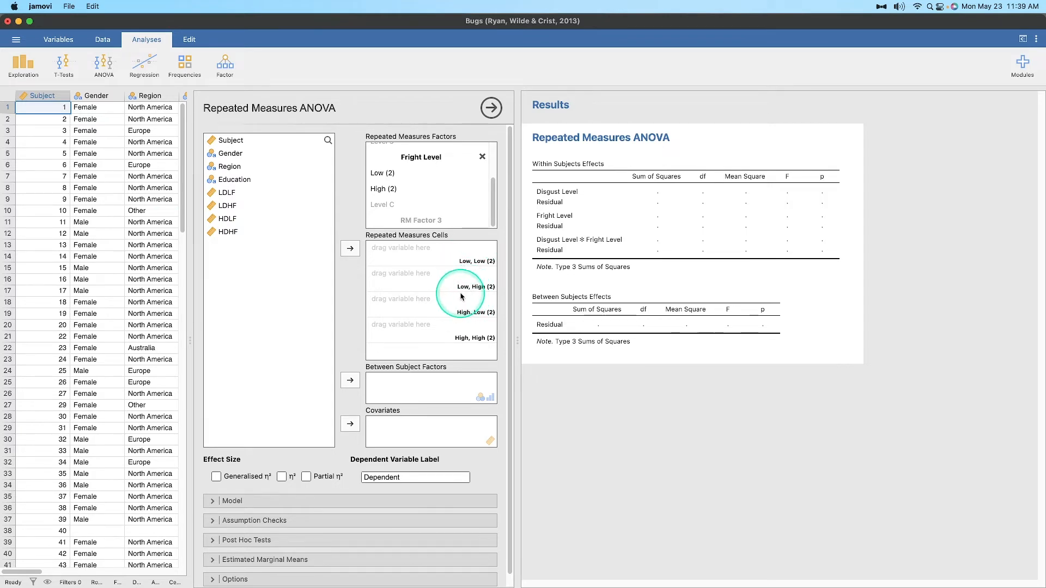
pyautogui.moveTo(480, 289)
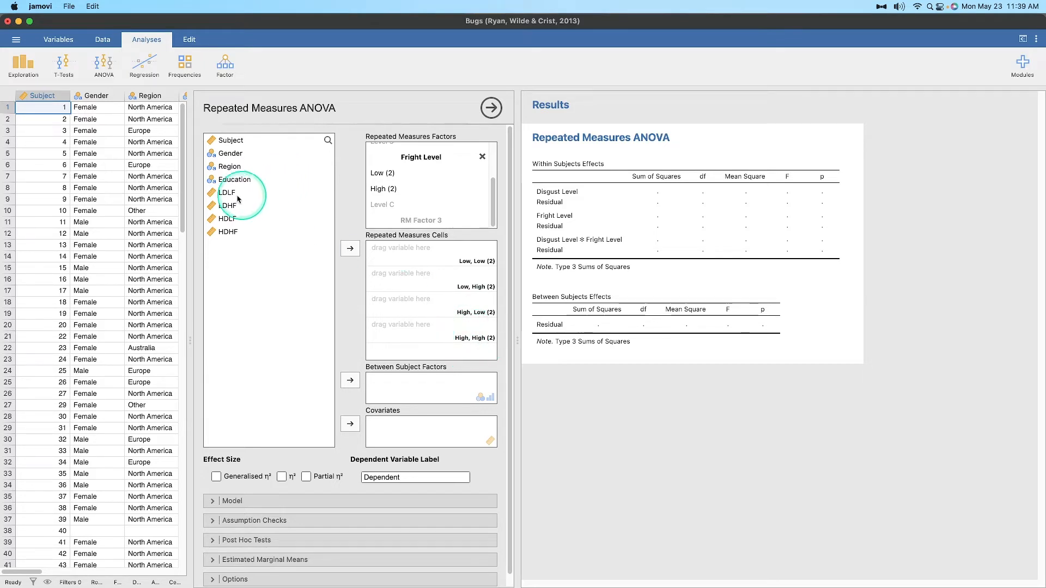
# Move LDLF, LDHF, HDLF and HDHF into the Repeated Measures Cells box.
pyautogui.click(227, 192)
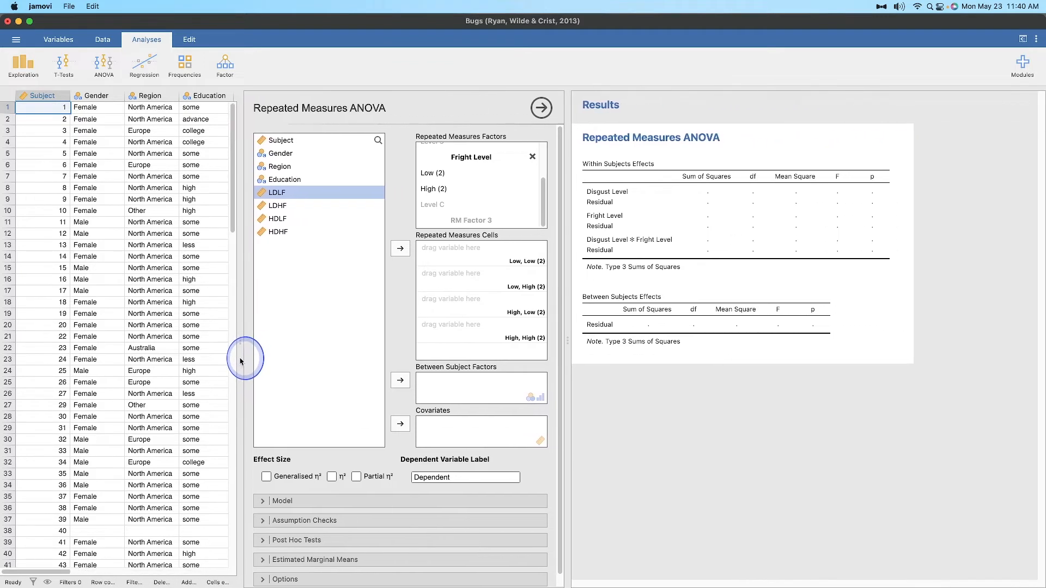
pyautogui.click(274, 231)
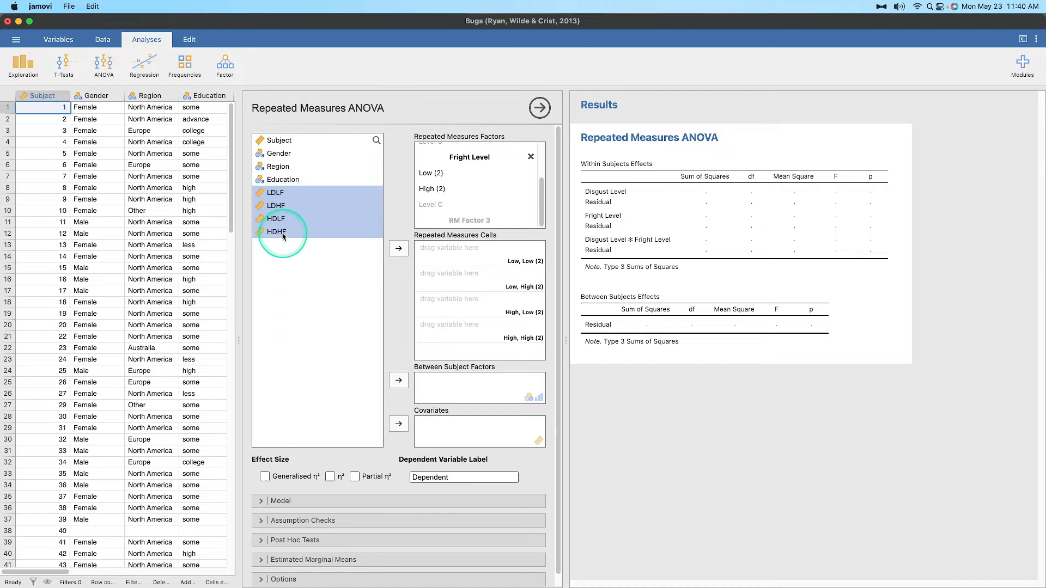
pyautogui.moveTo(367, 252)
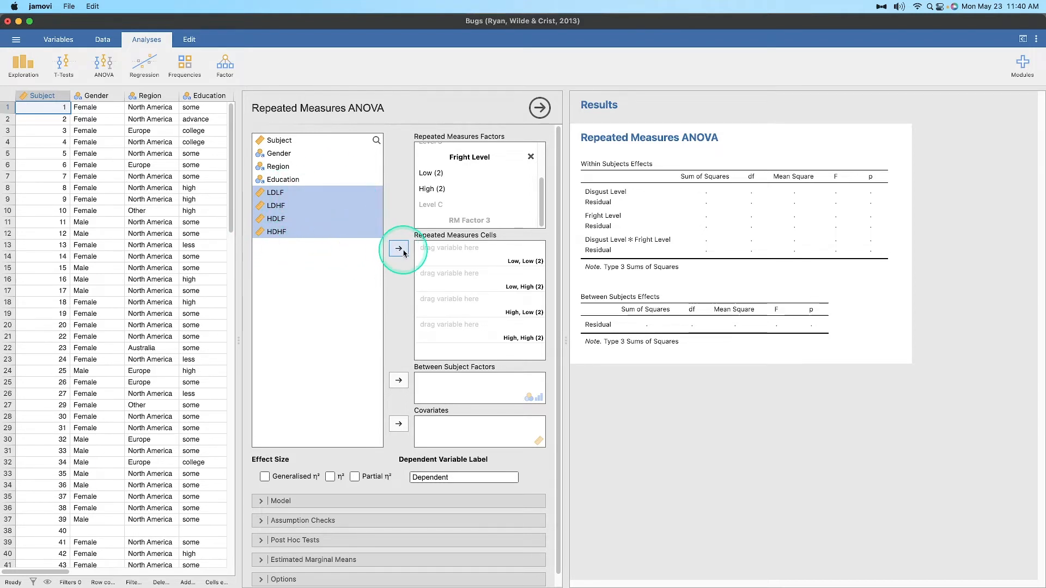
pyautogui.click(399, 249)
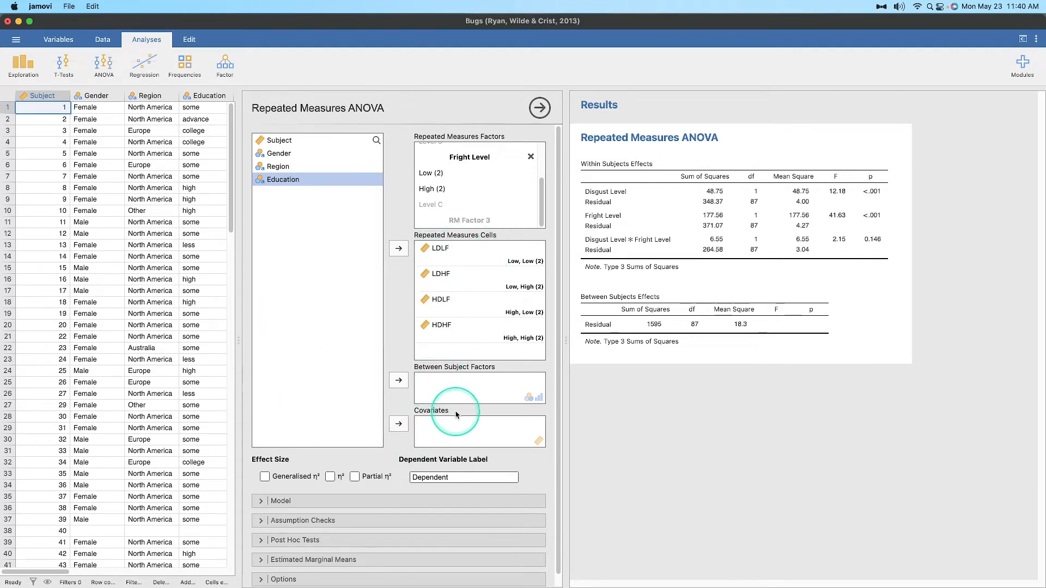
pyautogui.moveTo(279, 154)
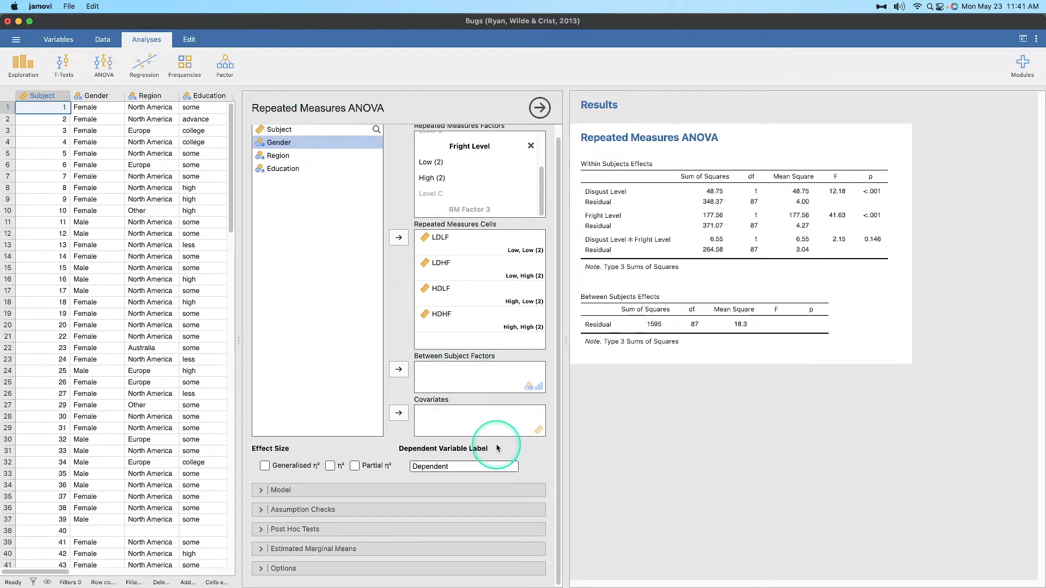
pyautogui.moveTo(440, 433)
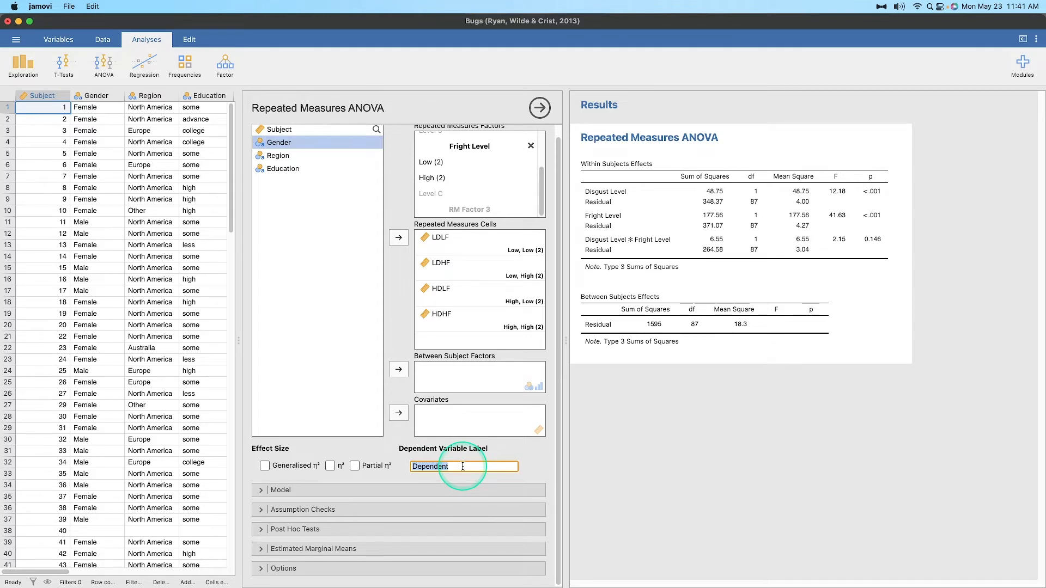
# Label the dependent variable Desire to Kill Level and add generalised η² effect sizes.
pyautogui.write('Deisre')
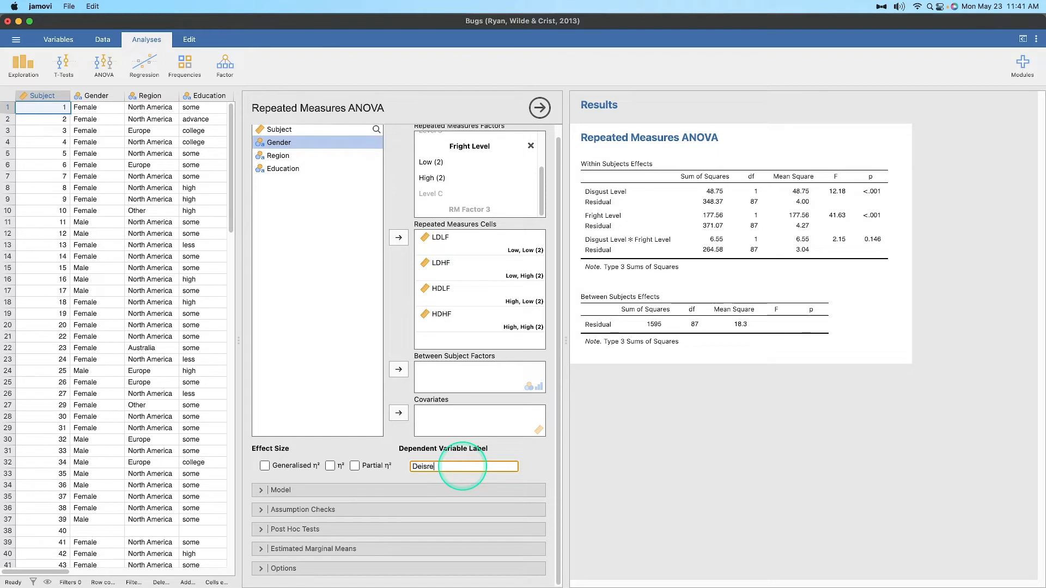
pyautogui.press('Backspace')
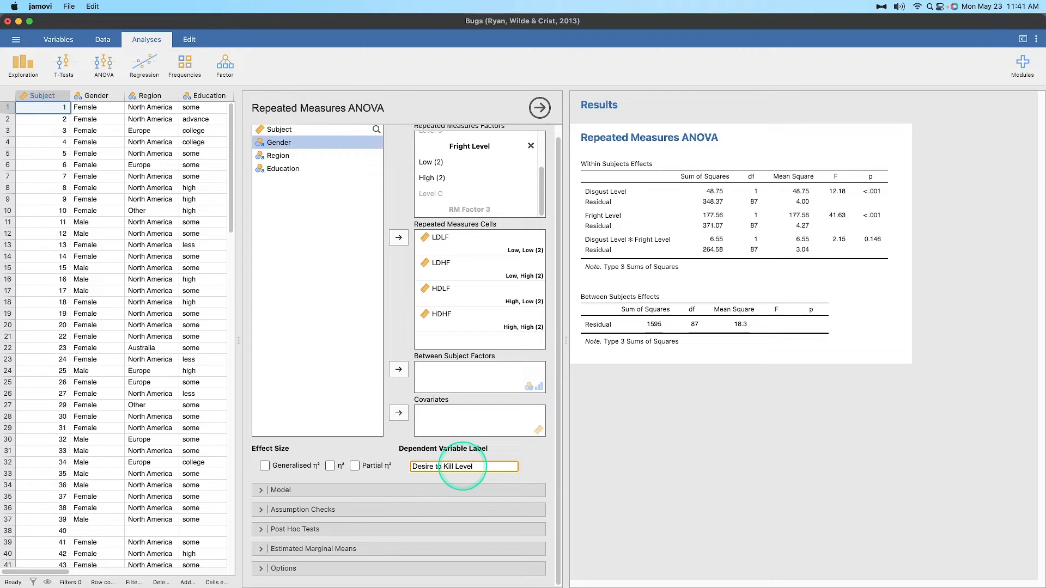
pyautogui.click(265, 466)
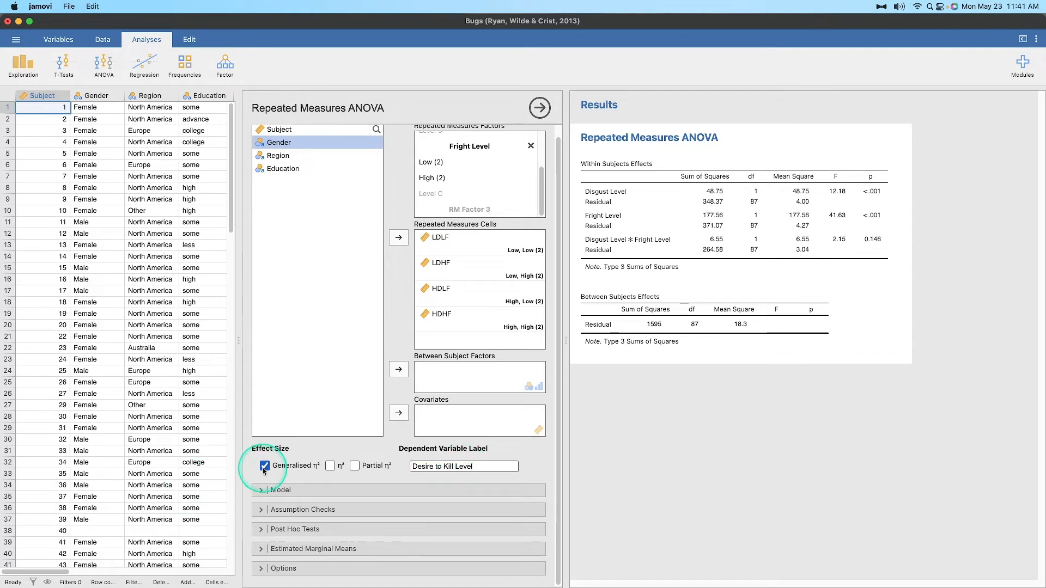
pyautogui.click(264, 465)
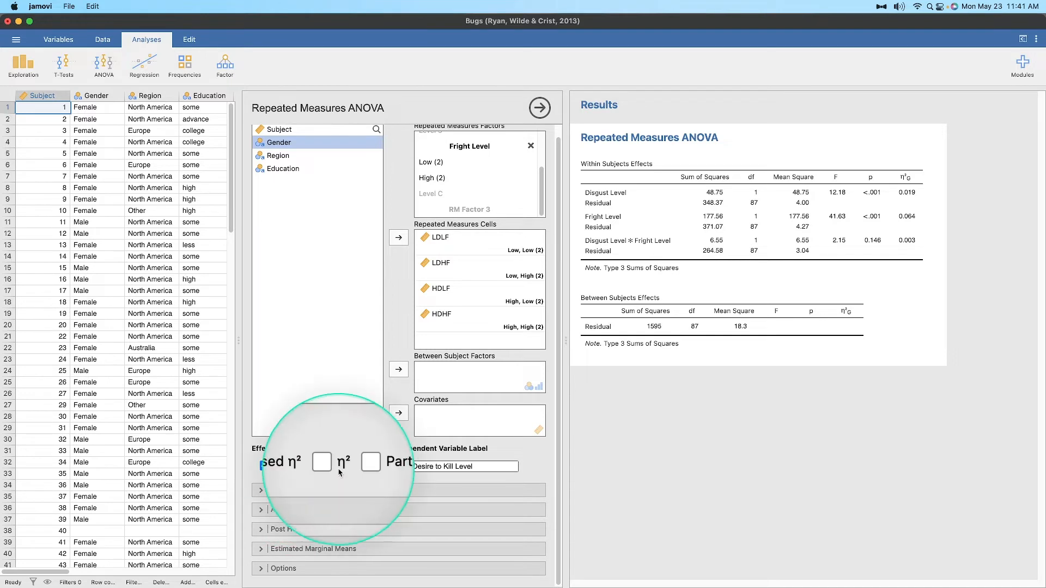
pyautogui.click(265, 466)
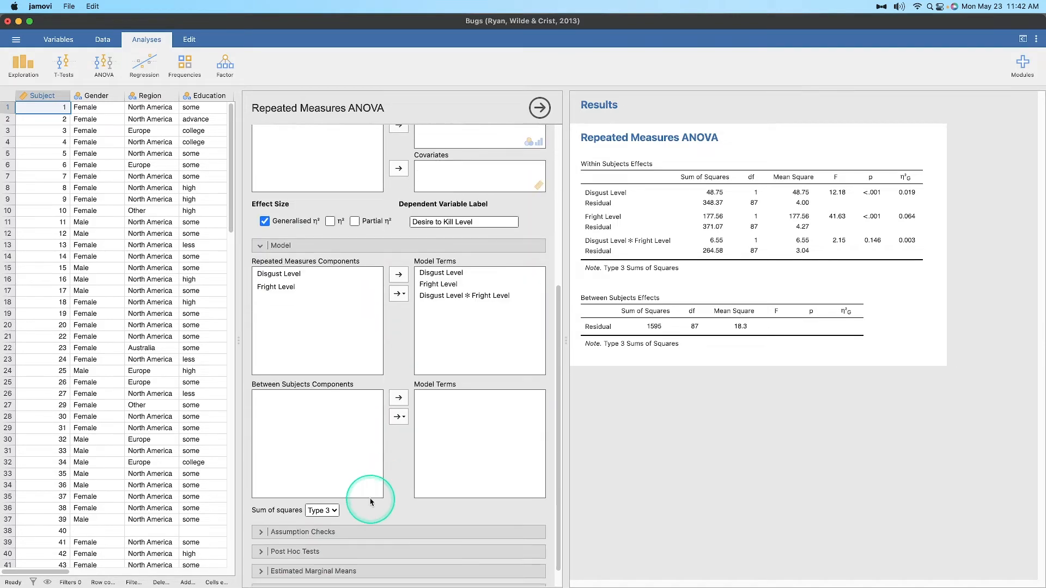
pyautogui.moveTo(439, 468)
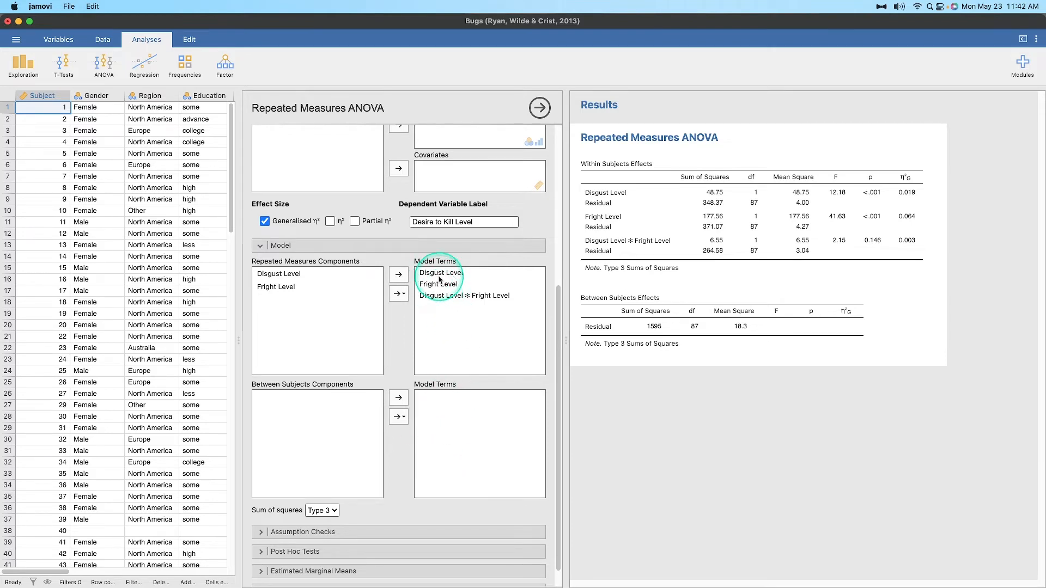
pyautogui.moveTo(499, 305)
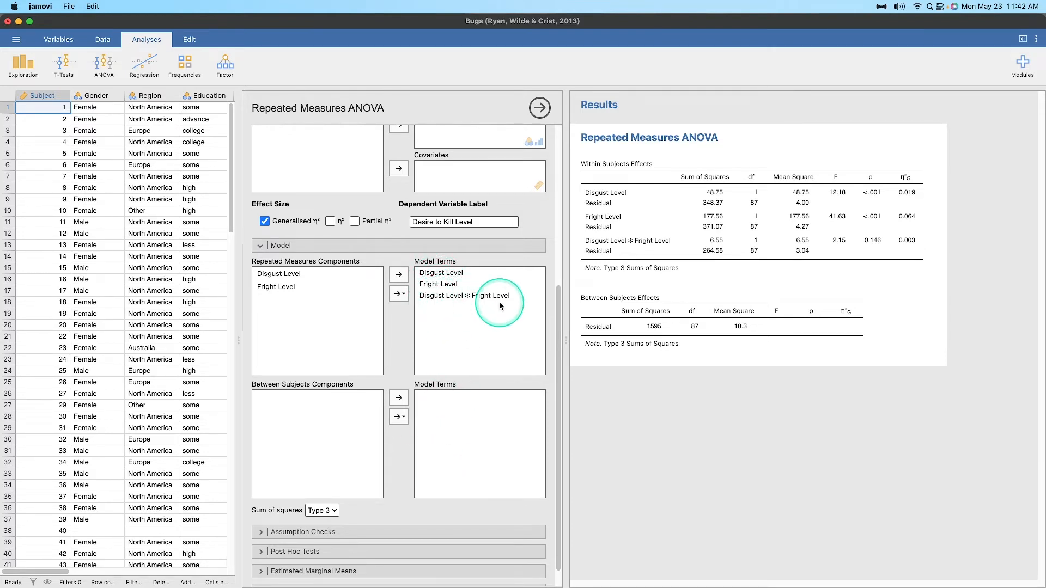
pyautogui.moveTo(434, 337)
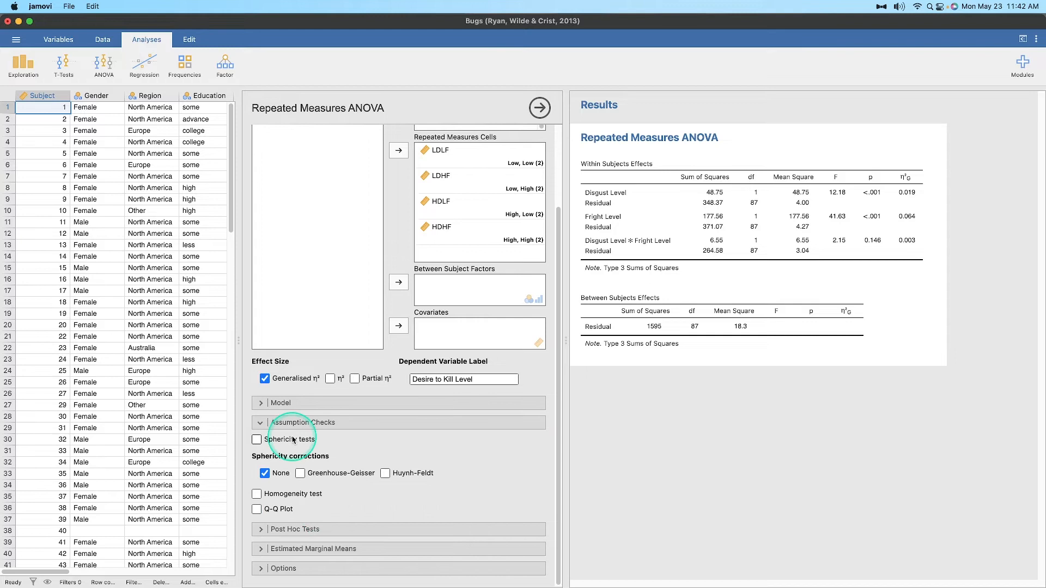
# Add sphericity tests and a Q-Q plot of residuals, leaving the homogeneity test off.
pyautogui.click(257, 439)
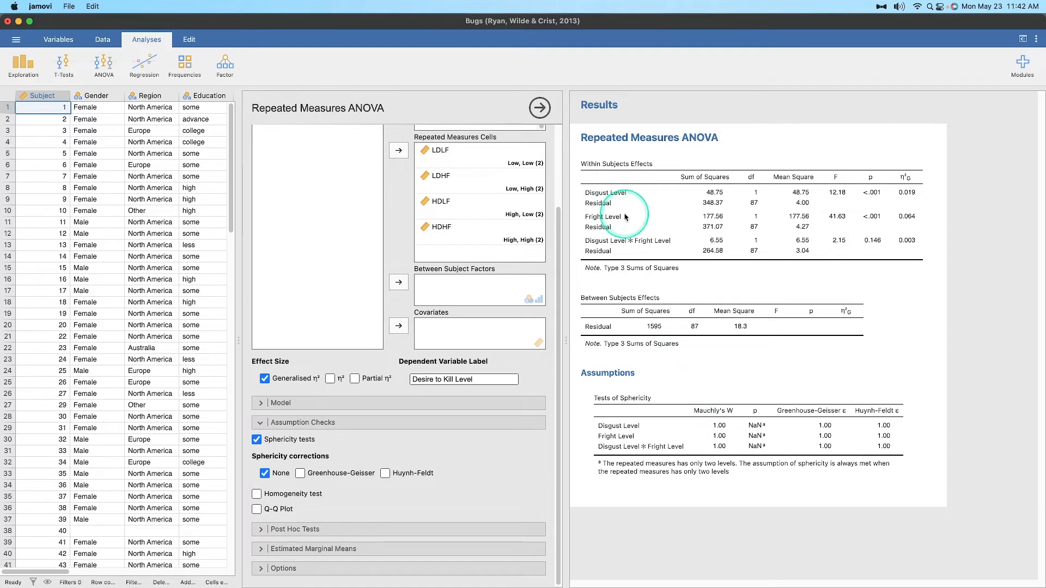
pyautogui.moveTo(691, 433)
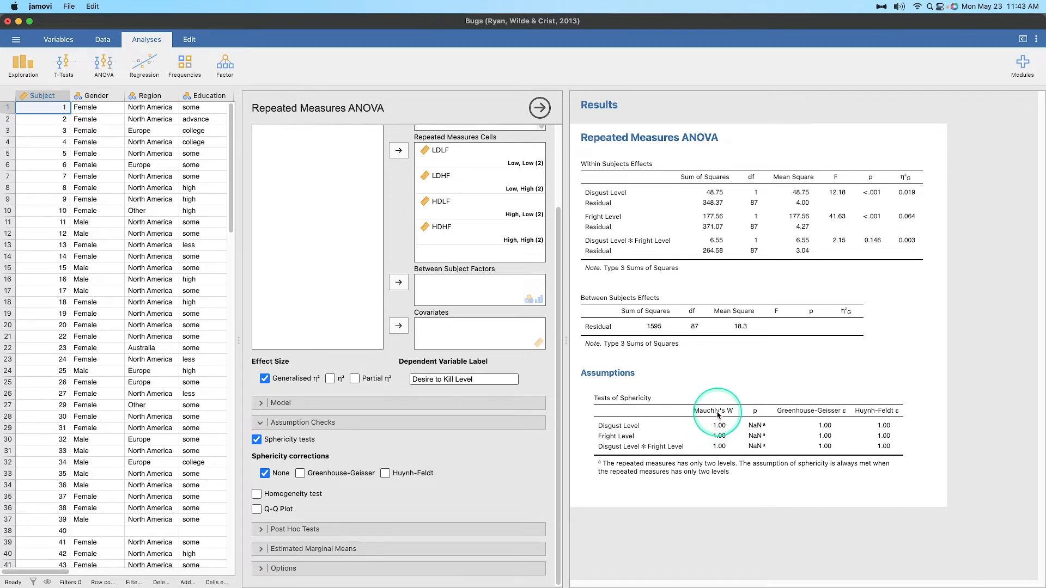
pyautogui.moveTo(376, 435)
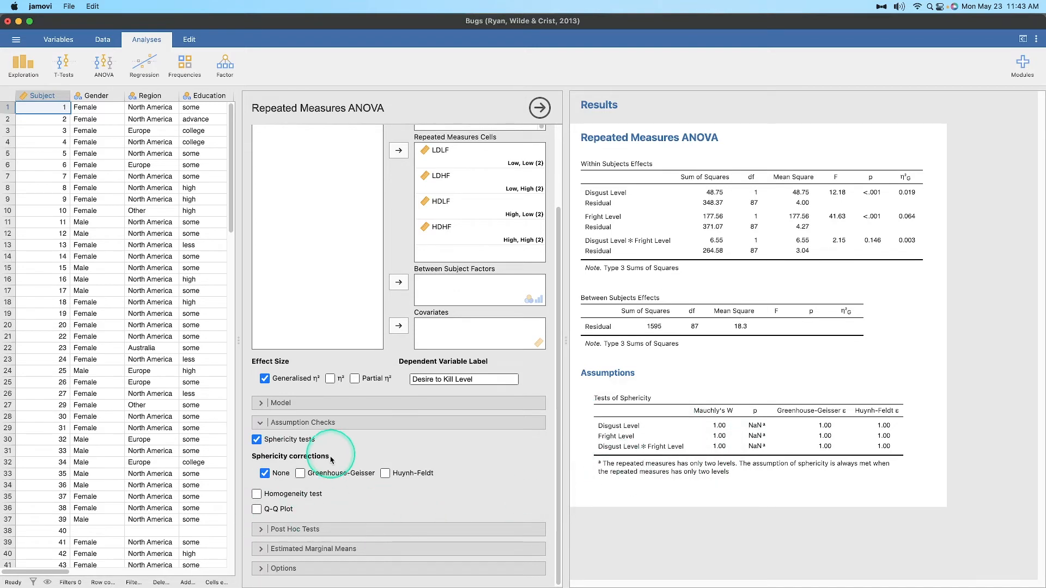
pyautogui.click(256, 494)
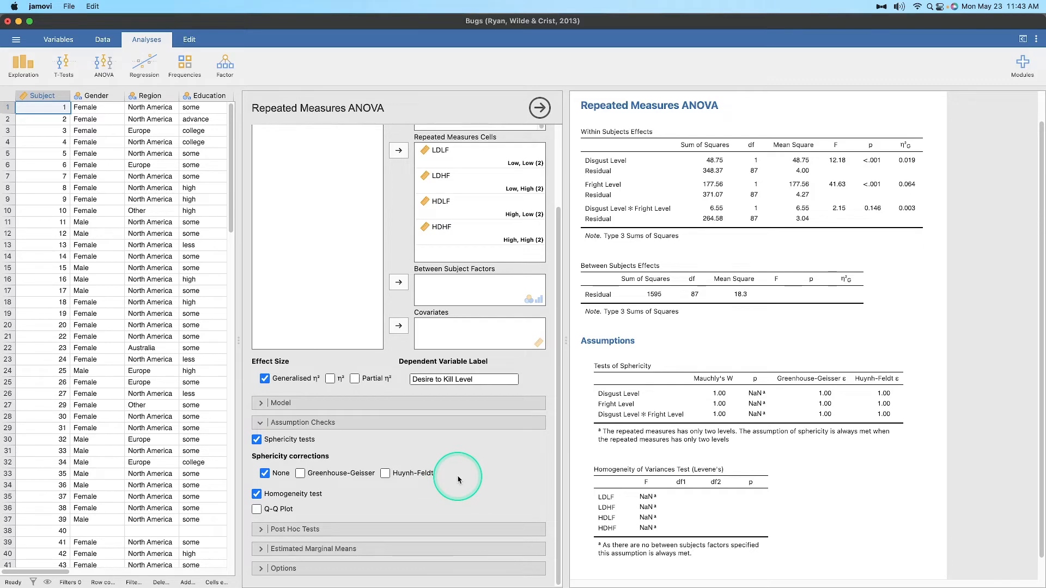
pyautogui.click(256, 494)
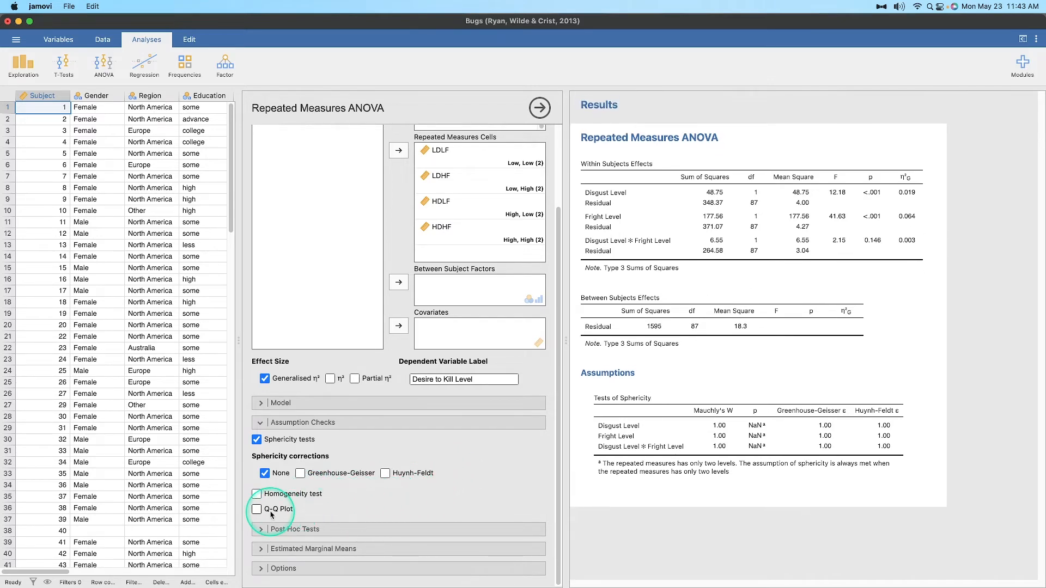
pyautogui.click(257, 509)
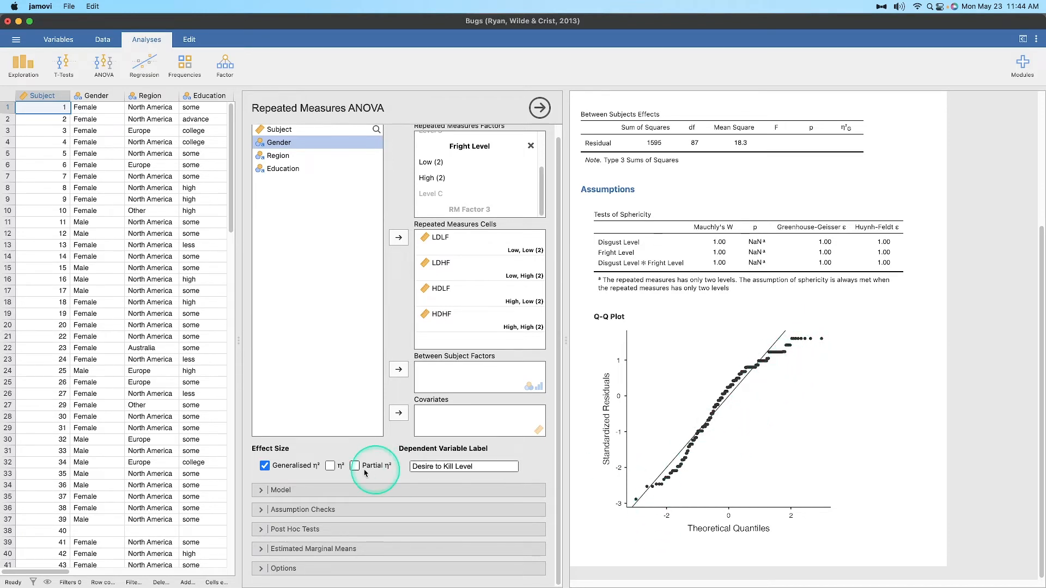
# Expand the Post Hoc Tests settings listing Disgust Level, Fright Level and their interaction.
pyautogui.click(297, 530)
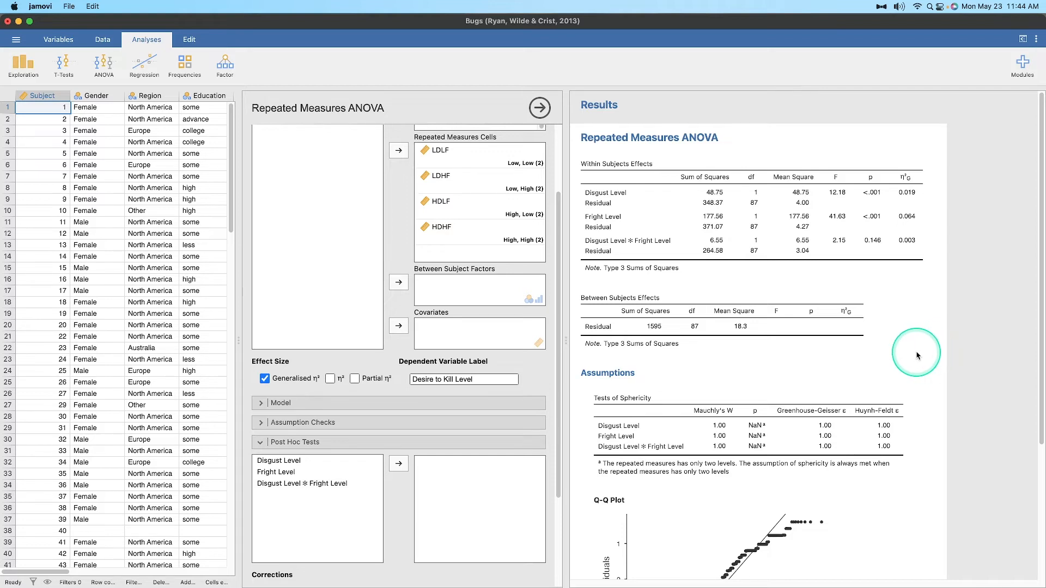
pyautogui.moveTo(927, 240)
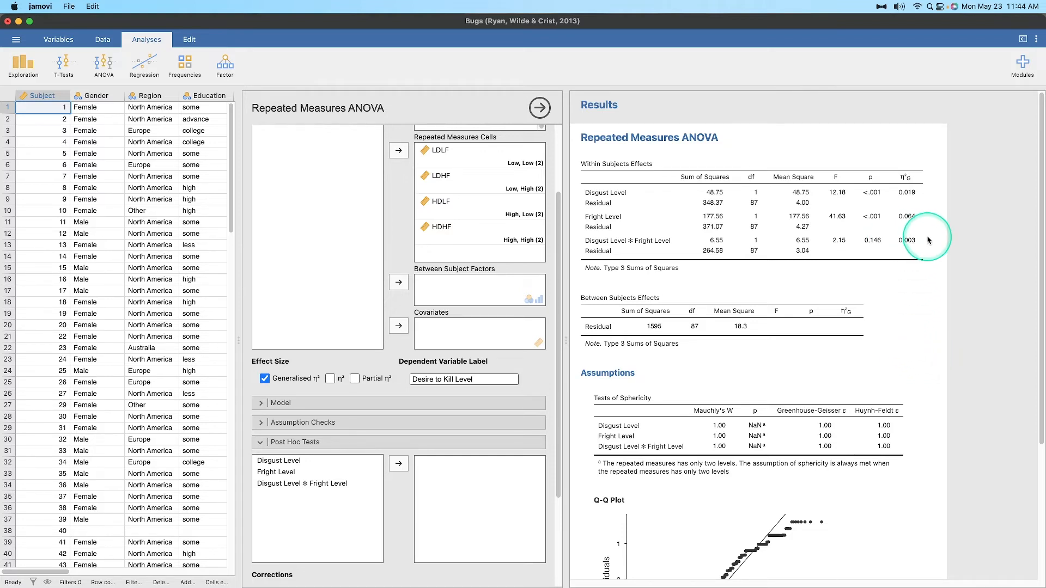
pyautogui.moveTo(849, 252)
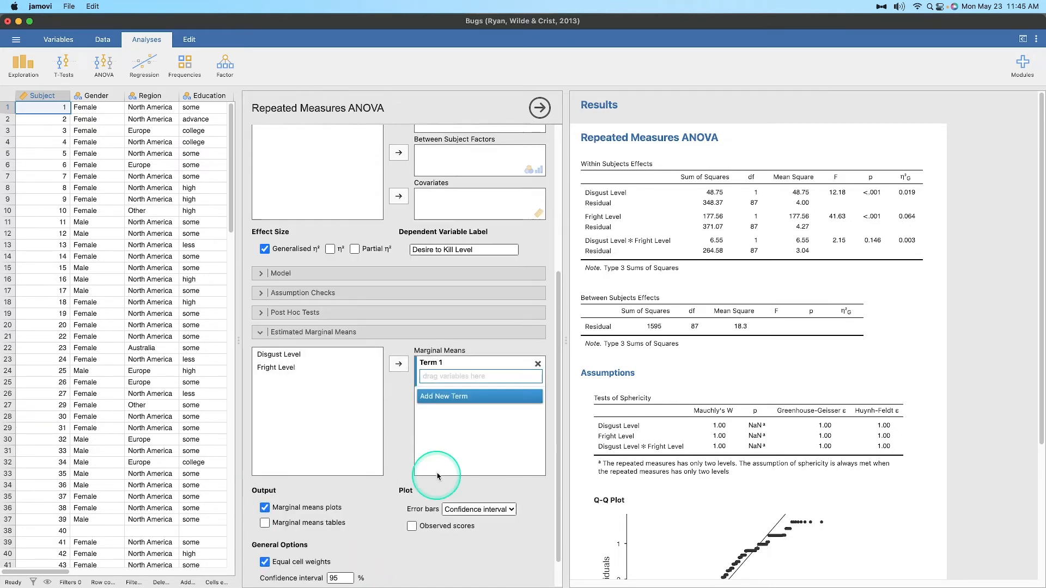
# Add marginal means terms for Disgust Level, Fright Level and their combination, with tables ticked.
pyautogui.click(280, 354)
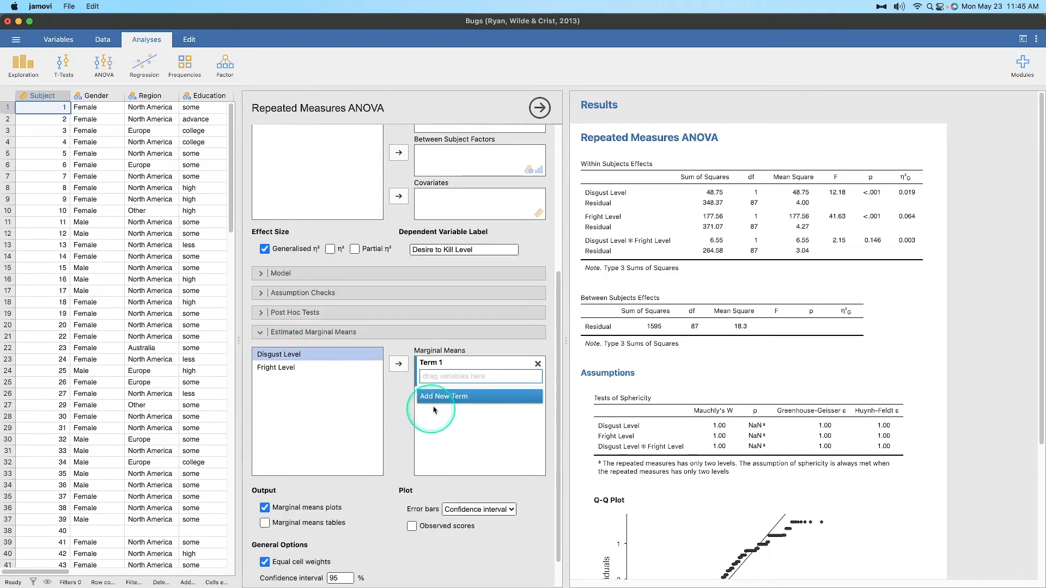
pyautogui.click(443, 397)
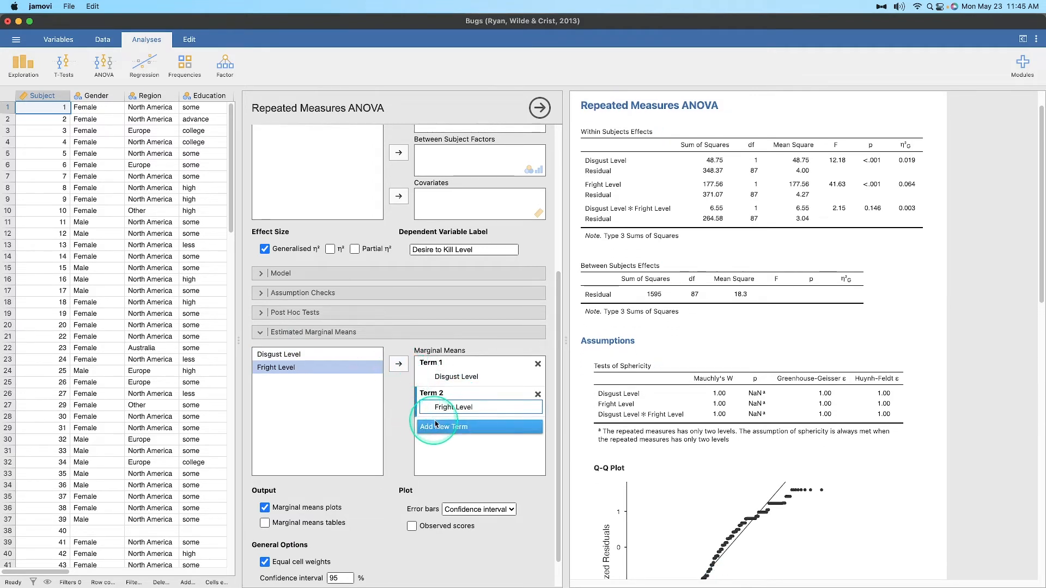
pyautogui.click(444, 426)
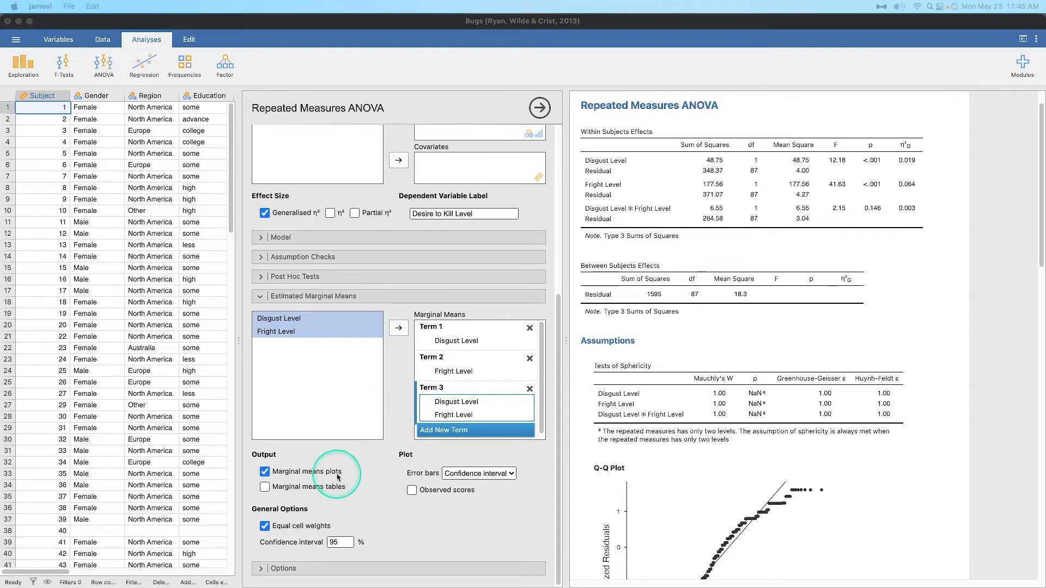
pyautogui.click(265, 486)
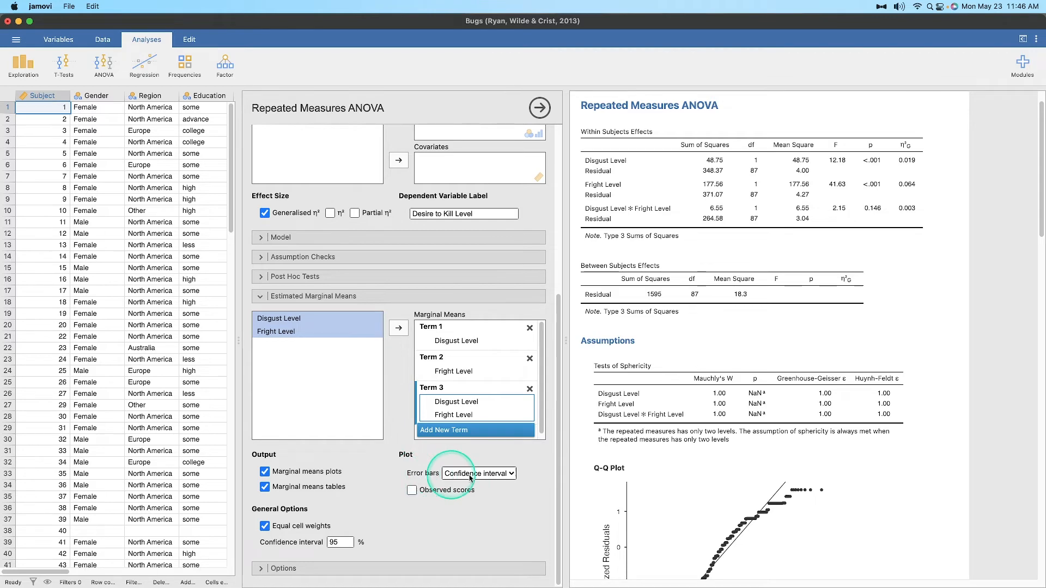
pyautogui.click(478, 473)
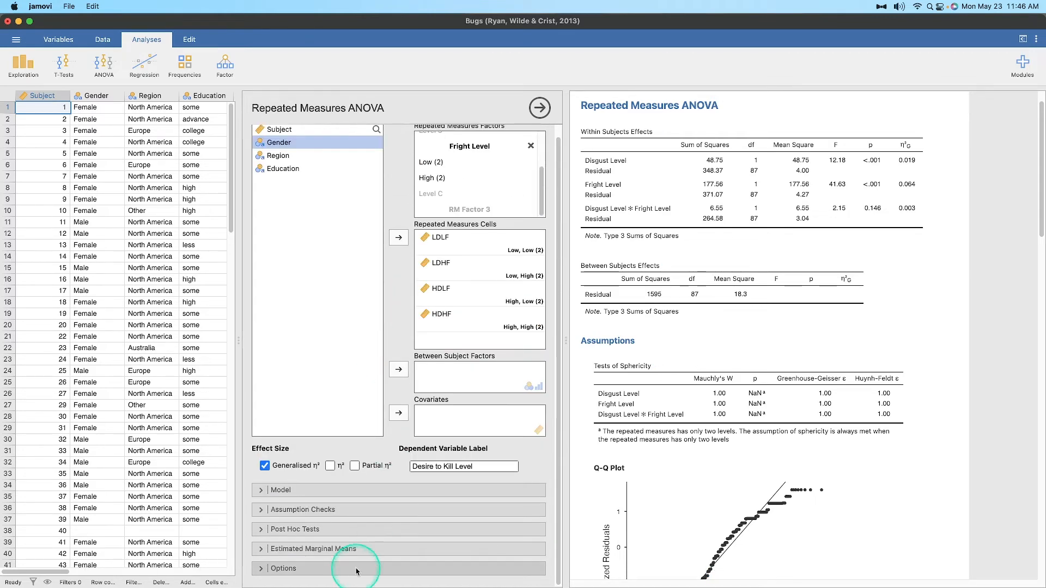
pyautogui.click(284, 569)
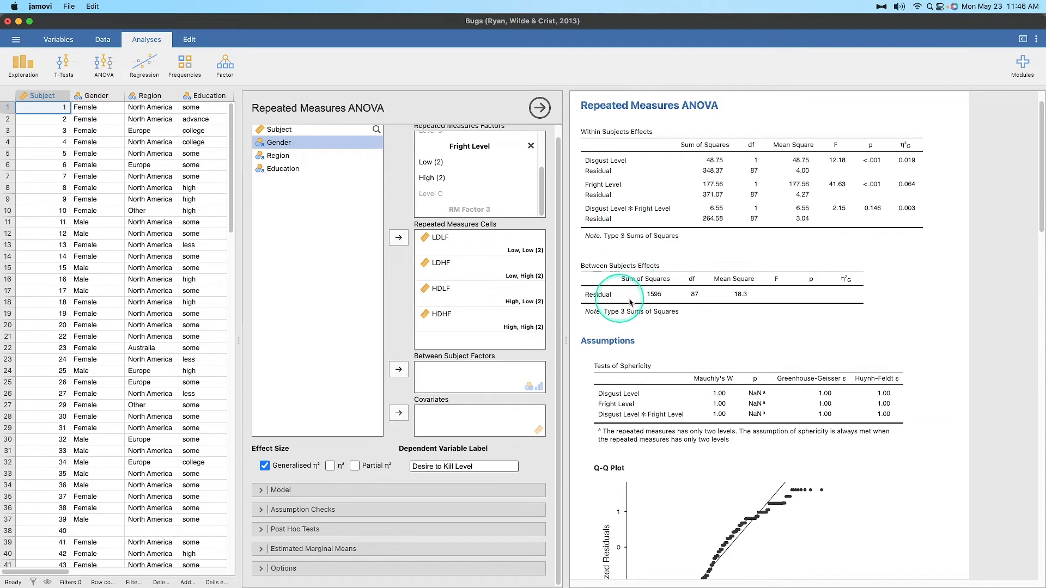
pyautogui.moveTo(725, 300)
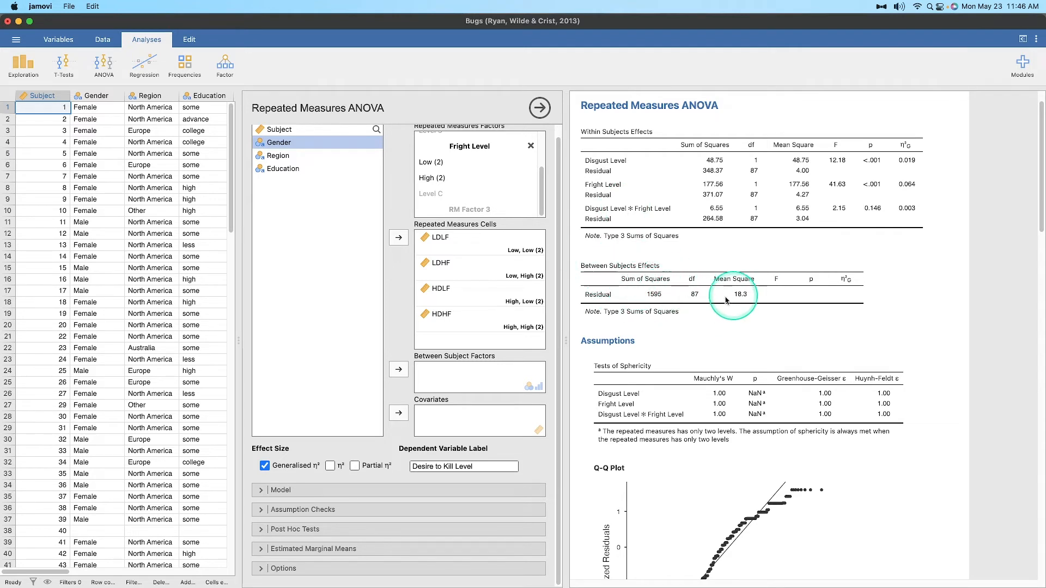
pyautogui.moveTo(814, 294)
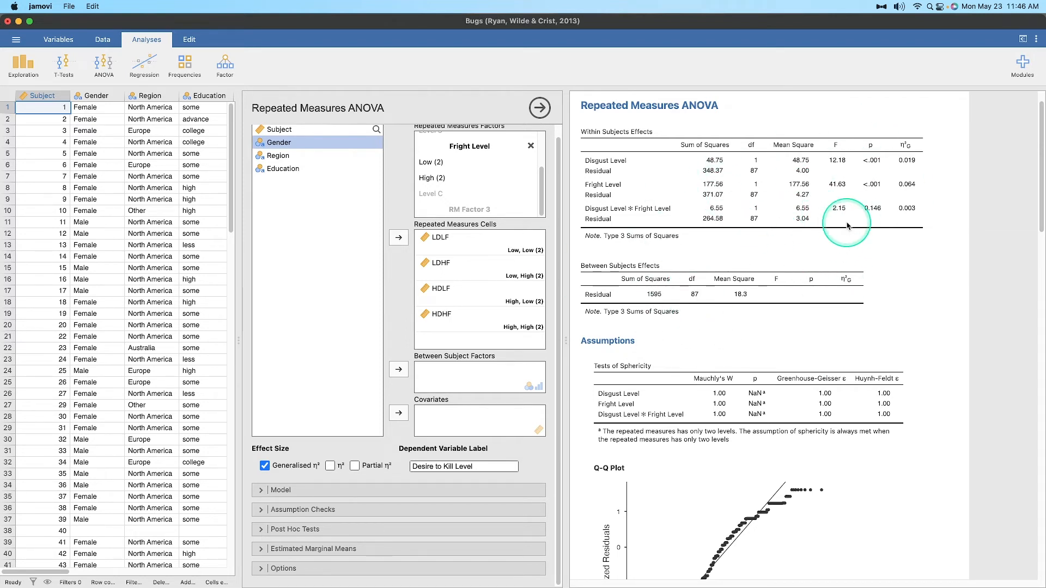
pyautogui.moveTo(631, 239)
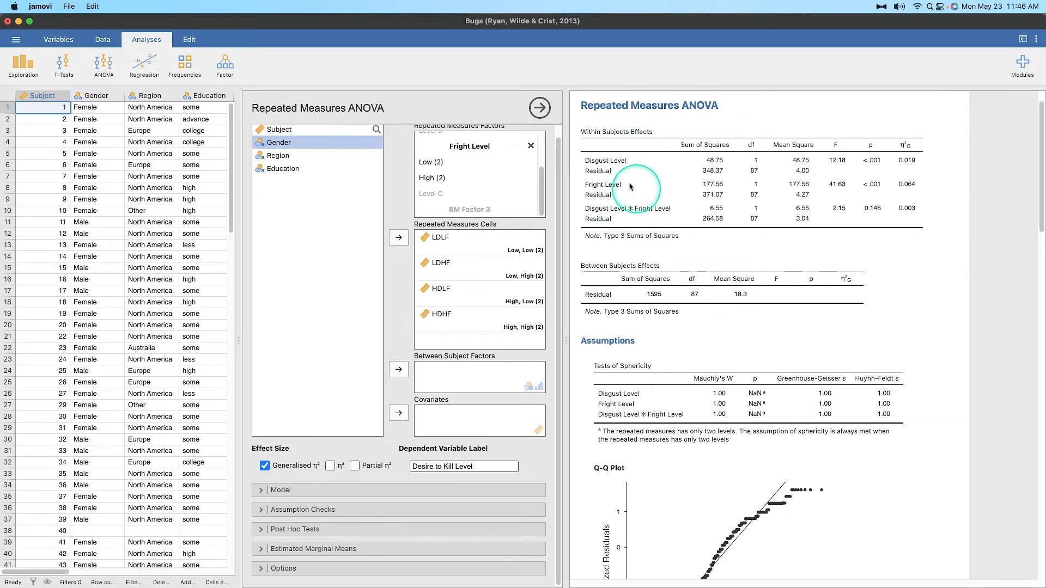
pyautogui.moveTo(606, 178)
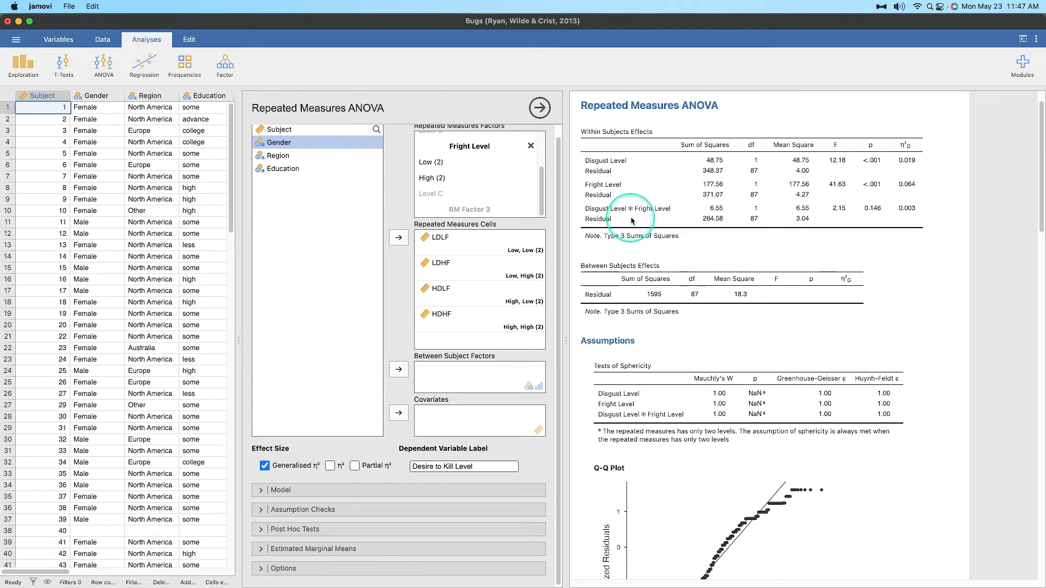
pyautogui.moveTo(628, 218)
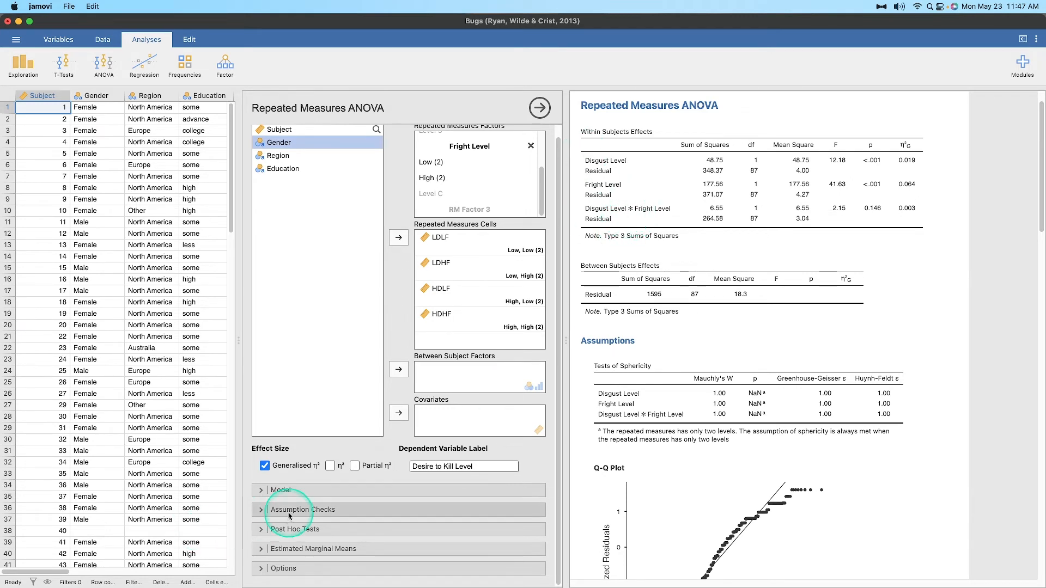
pyautogui.click(303, 509)
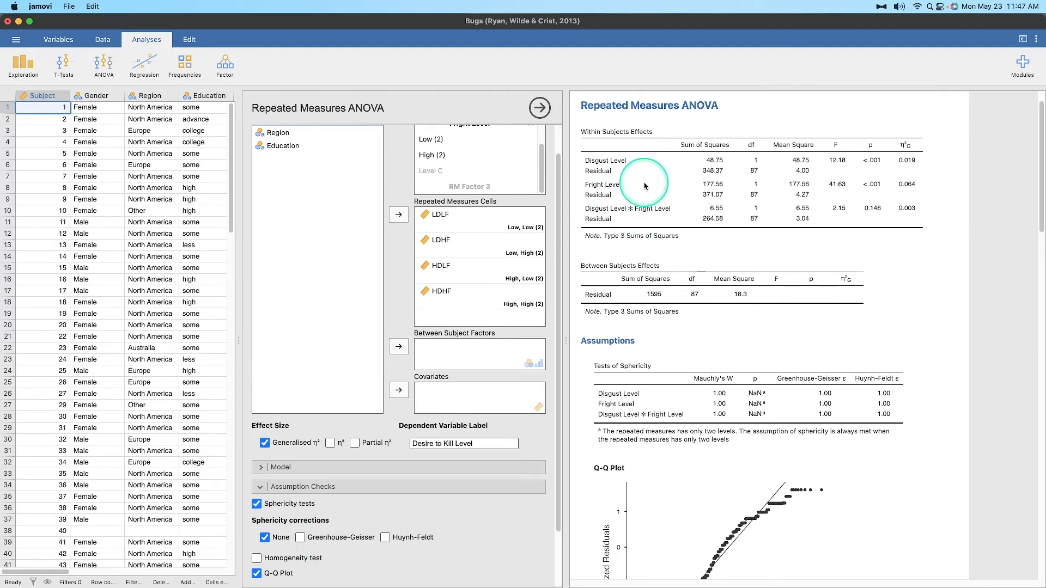
pyautogui.moveTo(340, 510)
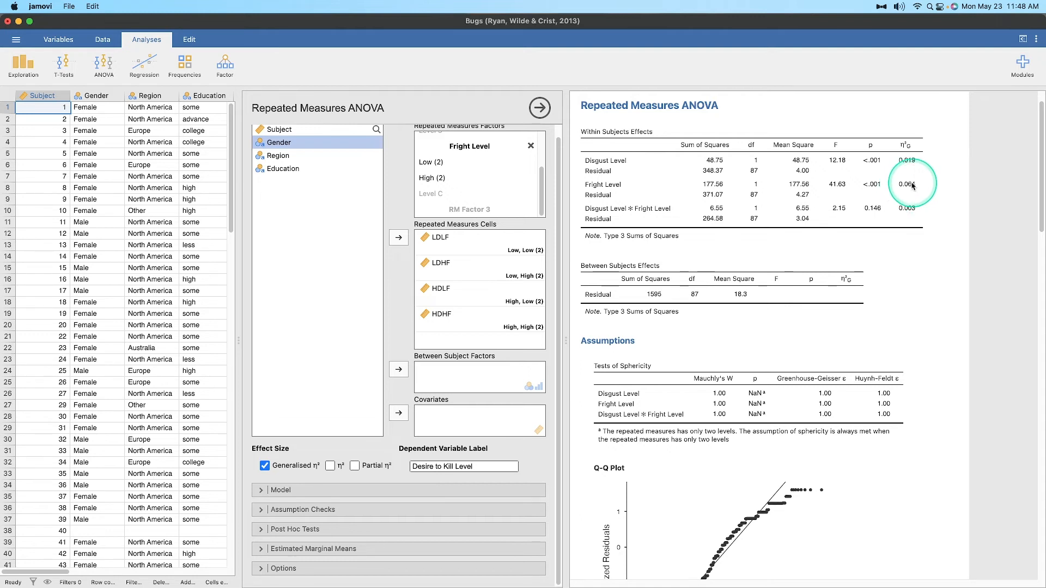
pyautogui.moveTo(606, 213)
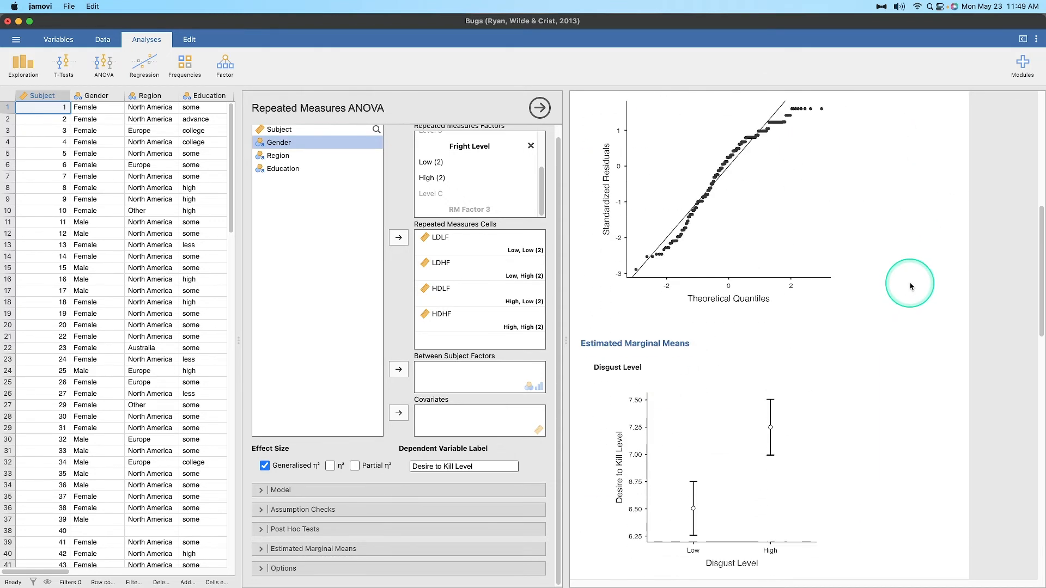
pyautogui.scroll(-3)
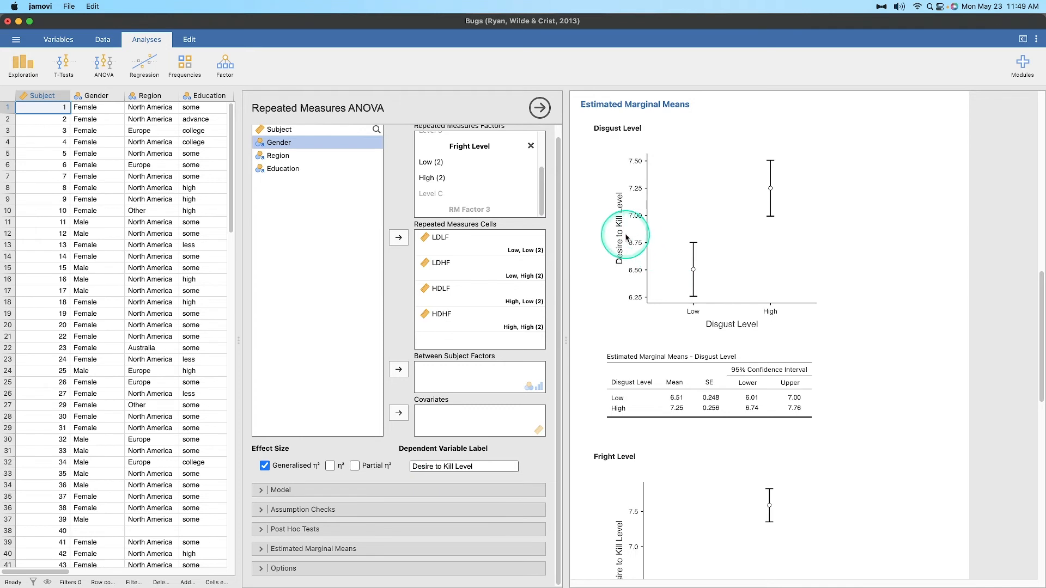
pyautogui.moveTo(770, 243)
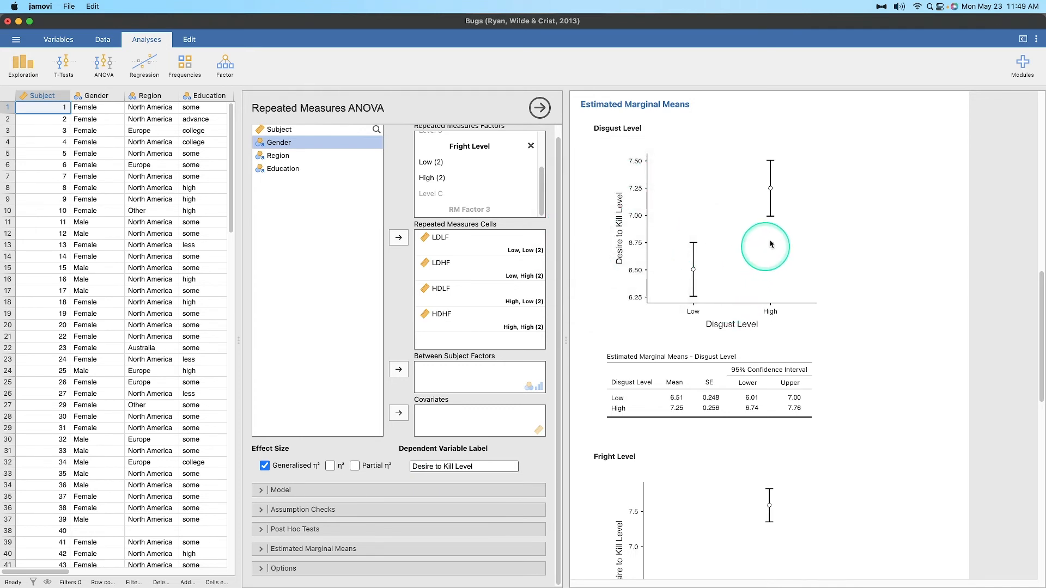
pyautogui.moveTo(683, 415)
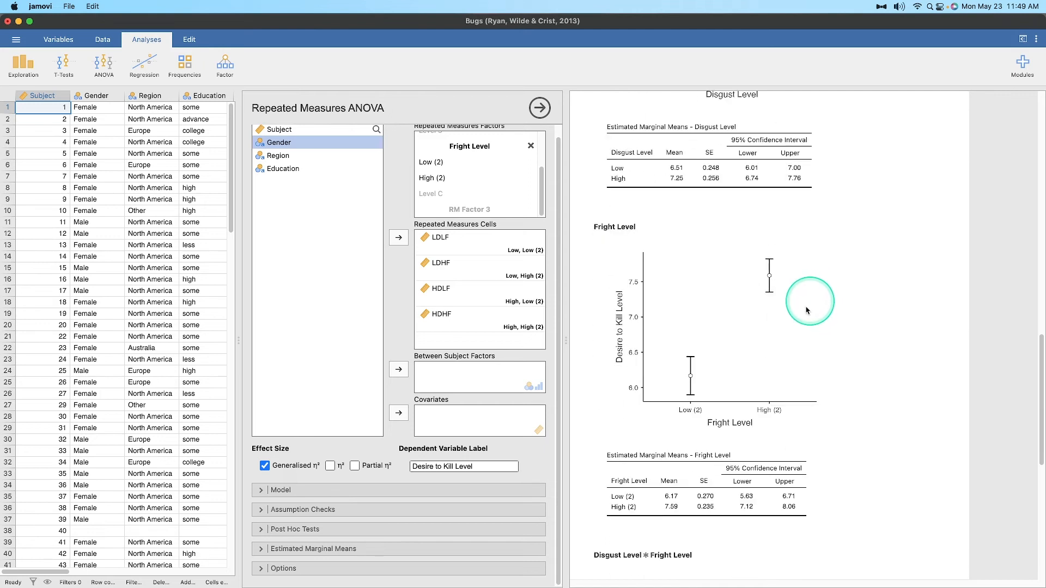
pyautogui.moveTo(745, 480)
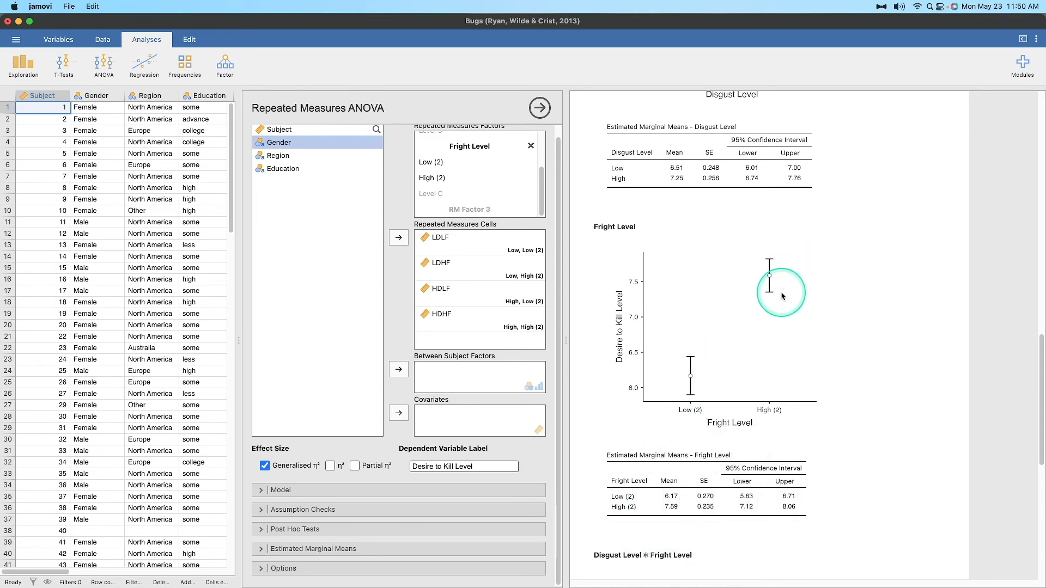
pyautogui.moveTo(820, 374)
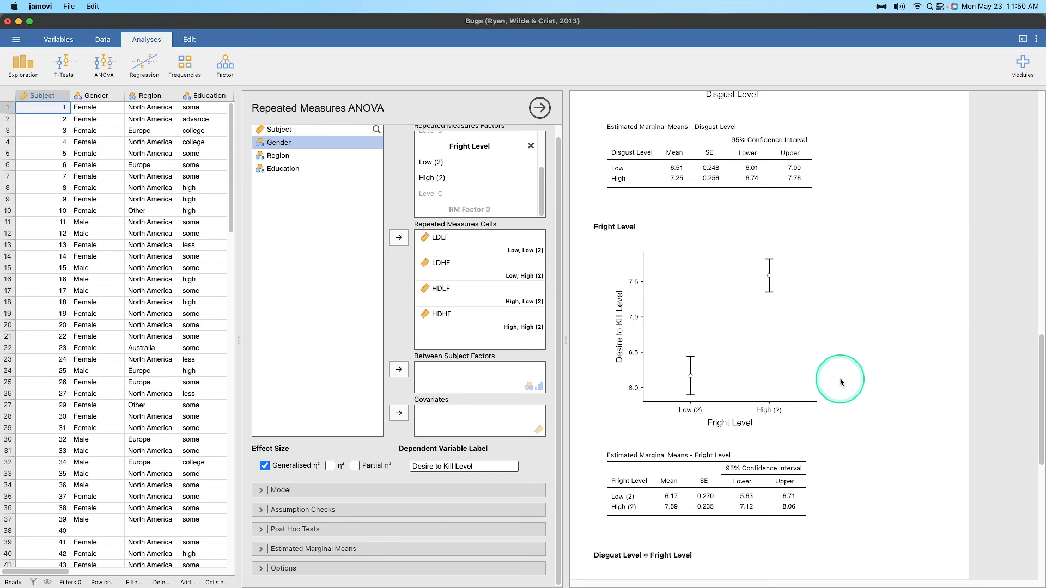
pyautogui.moveTo(580, 331)
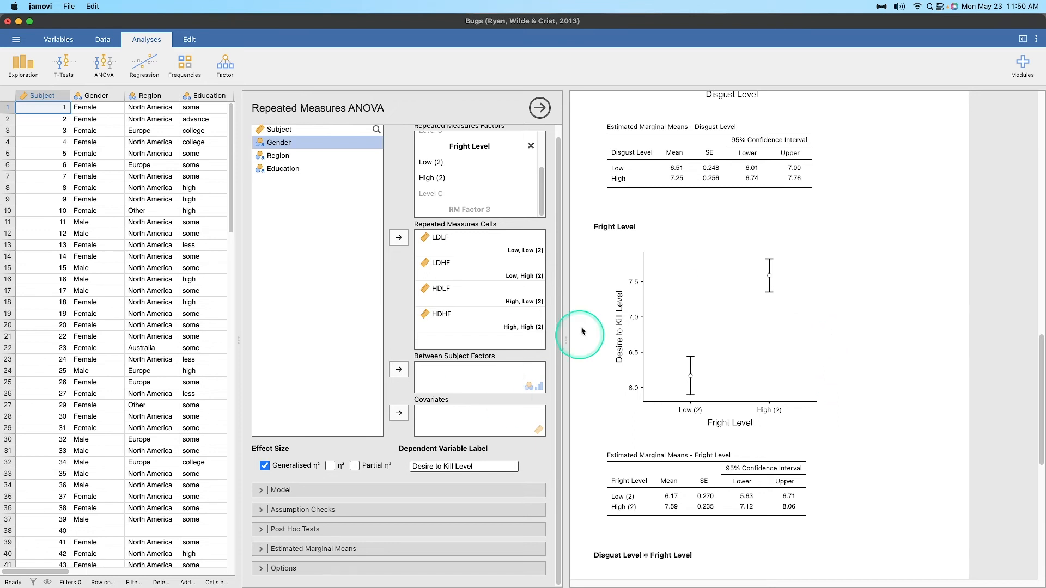
pyautogui.moveTo(796, 346)
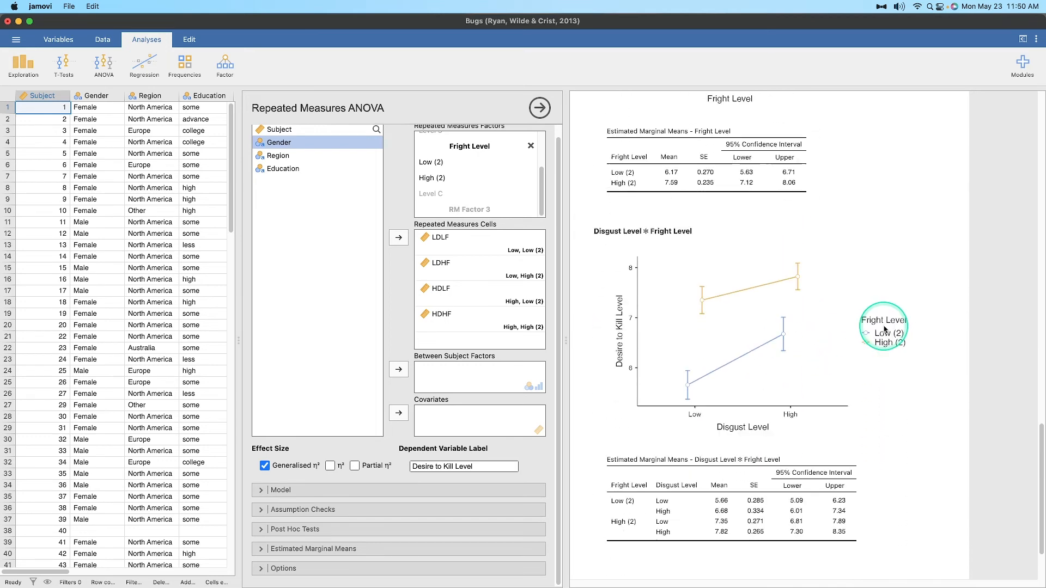
pyautogui.moveTo(777, 346)
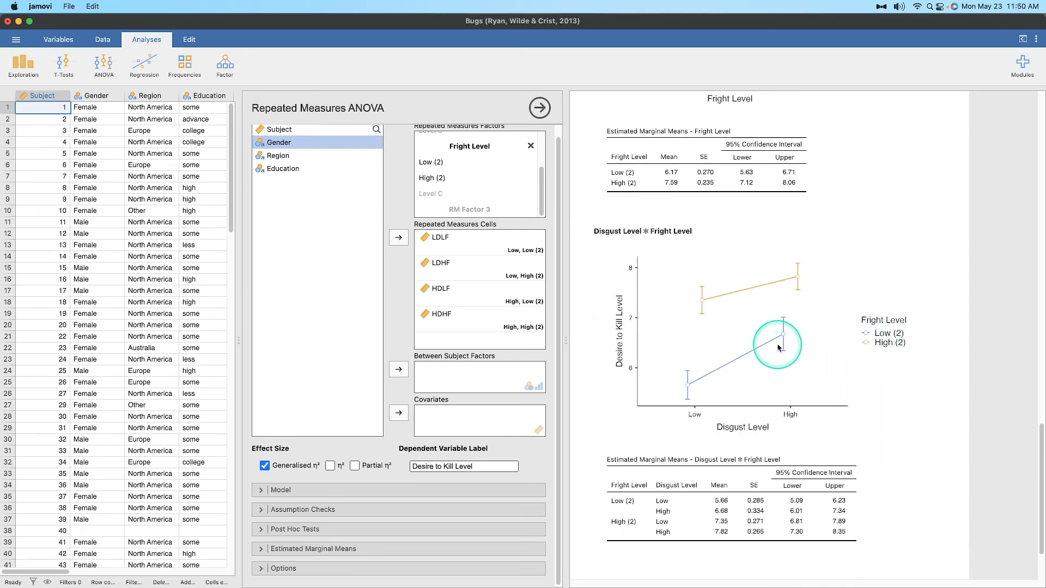
pyautogui.moveTo(700, 392)
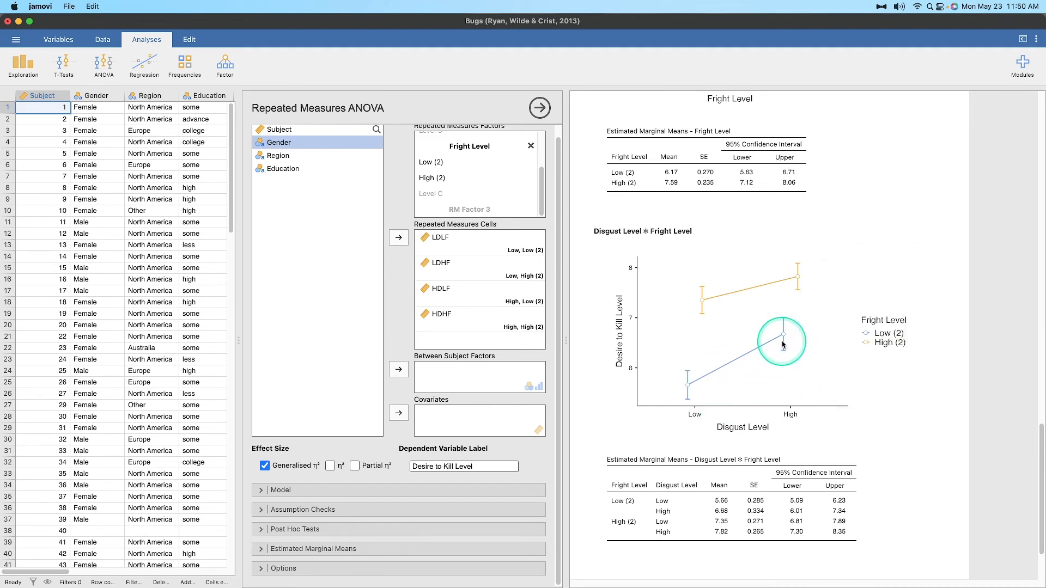
pyautogui.moveTo(675, 392)
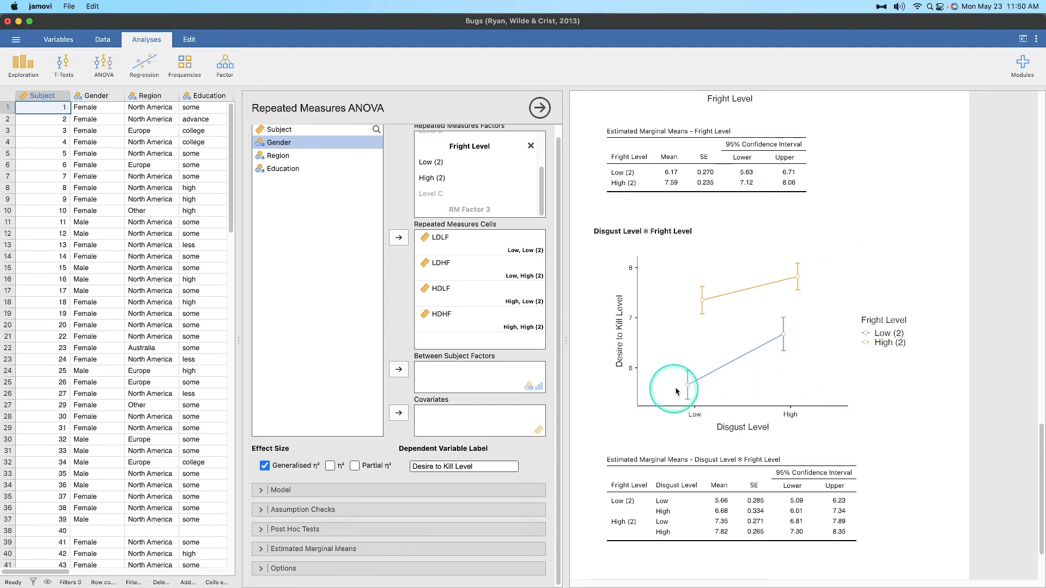
pyautogui.moveTo(757, 367)
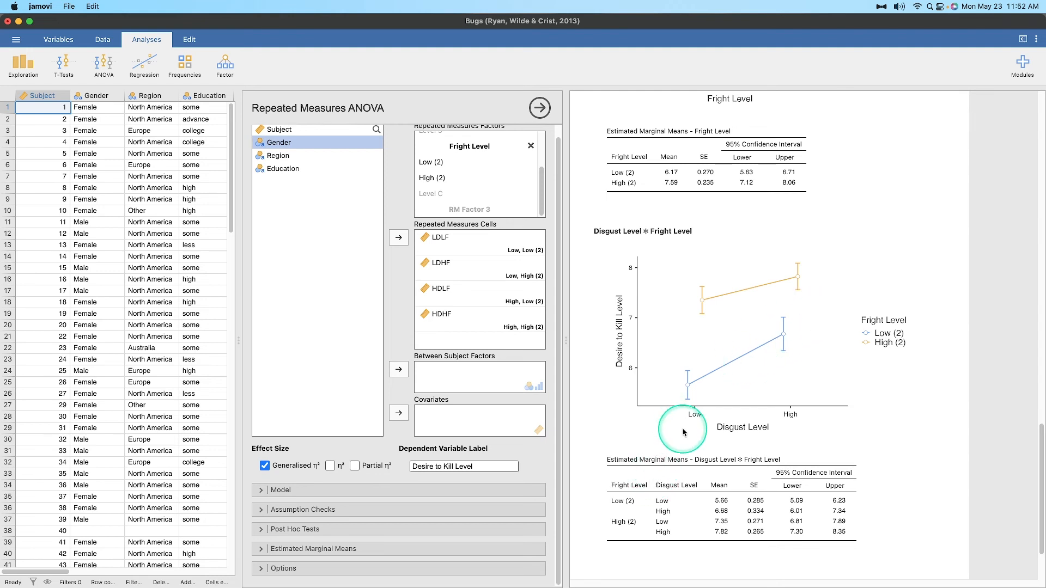
pyautogui.moveTo(753, 443)
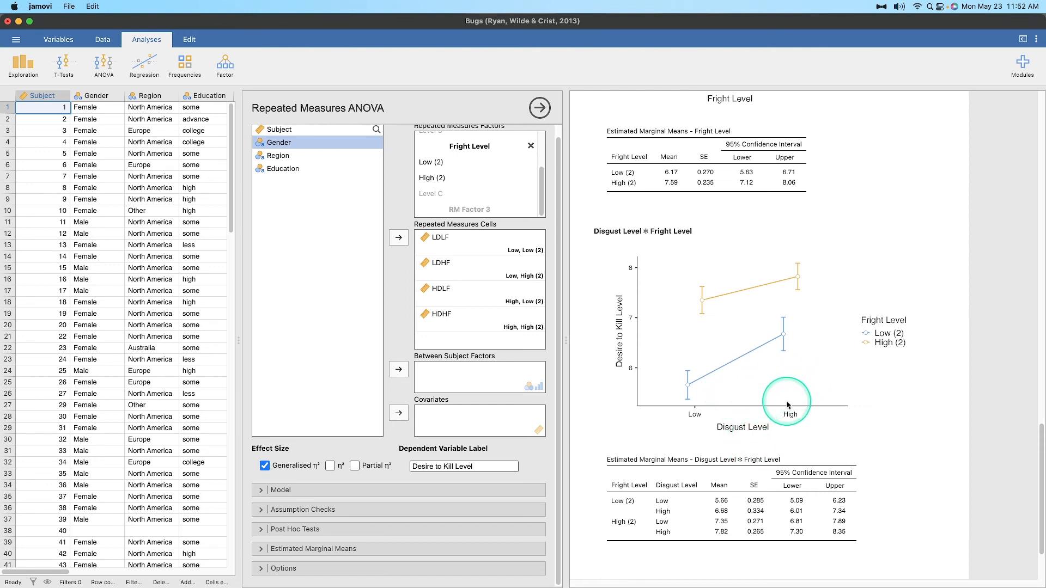
pyautogui.moveTo(722, 308)
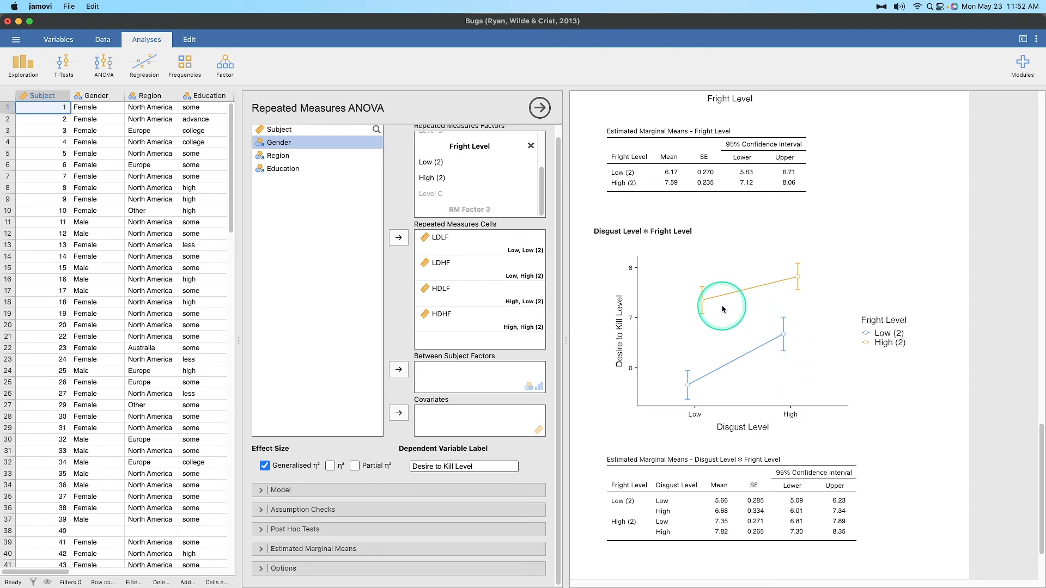
pyautogui.moveTo(833, 296)
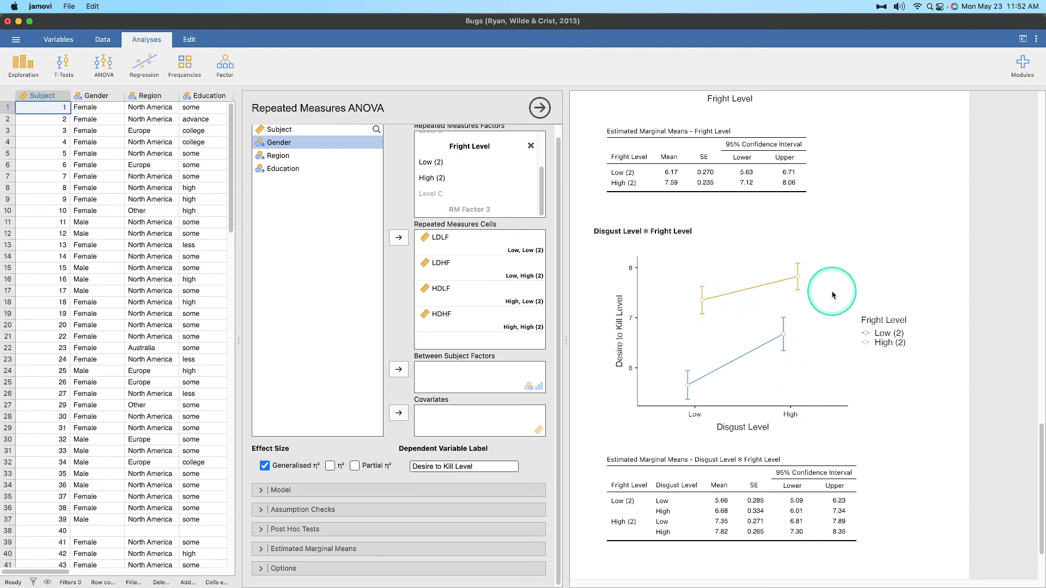
pyautogui.moveTo(833, 295)
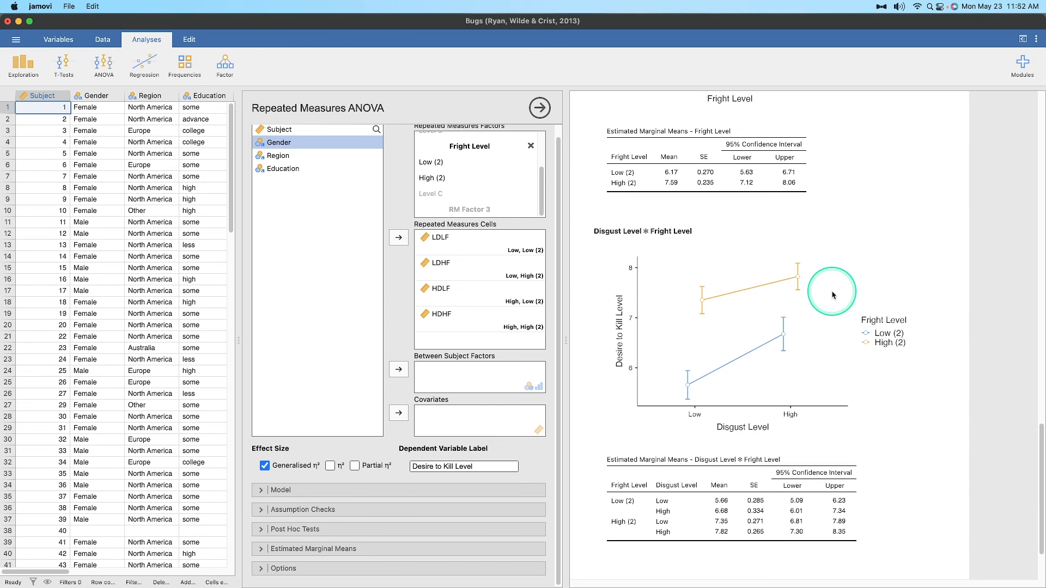
pyautogui.scroll(-3)
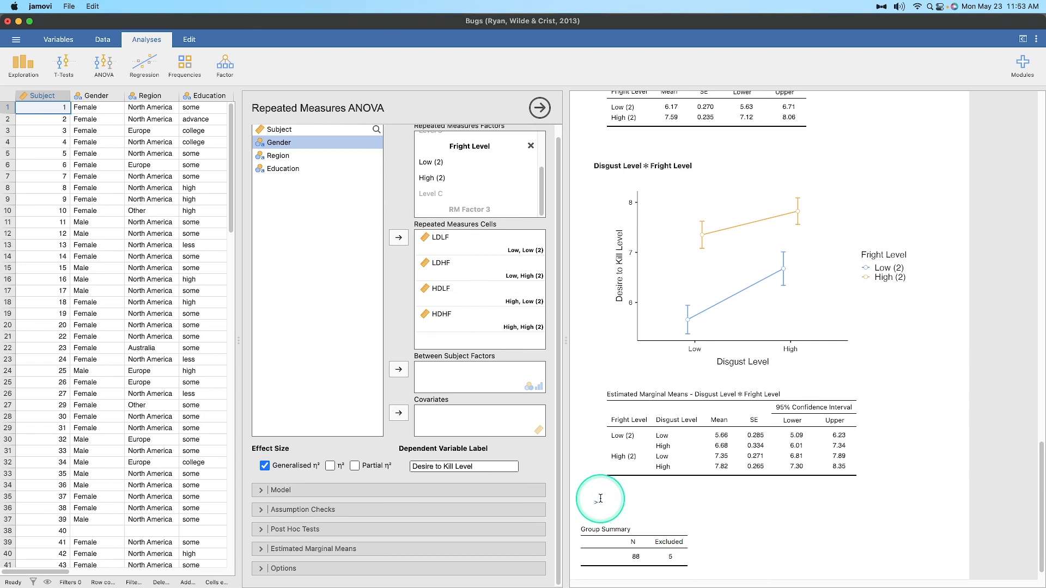
pyautogui.moveTo(605, 558)
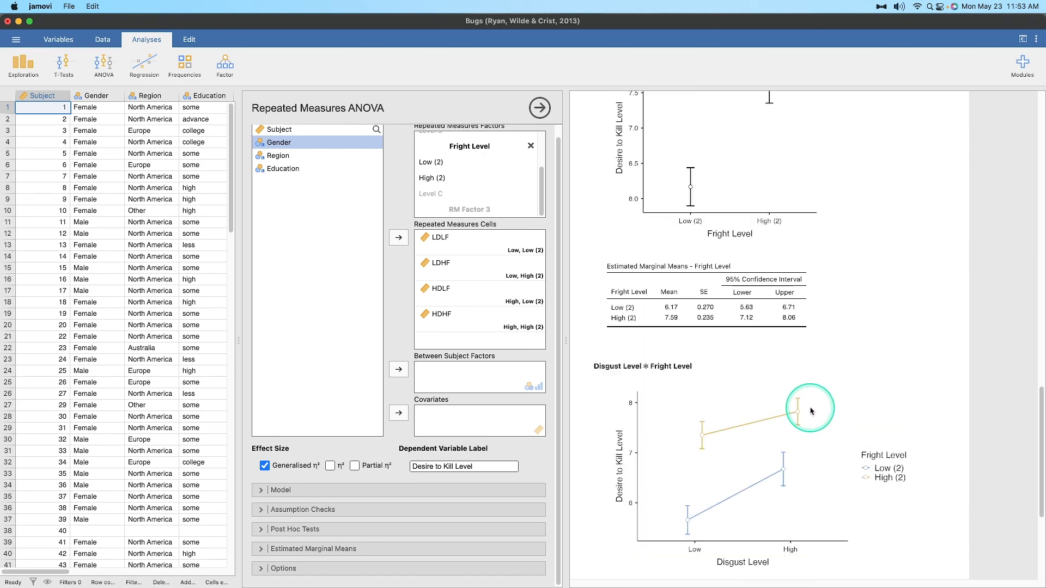
pyautogui.scroll(-3)
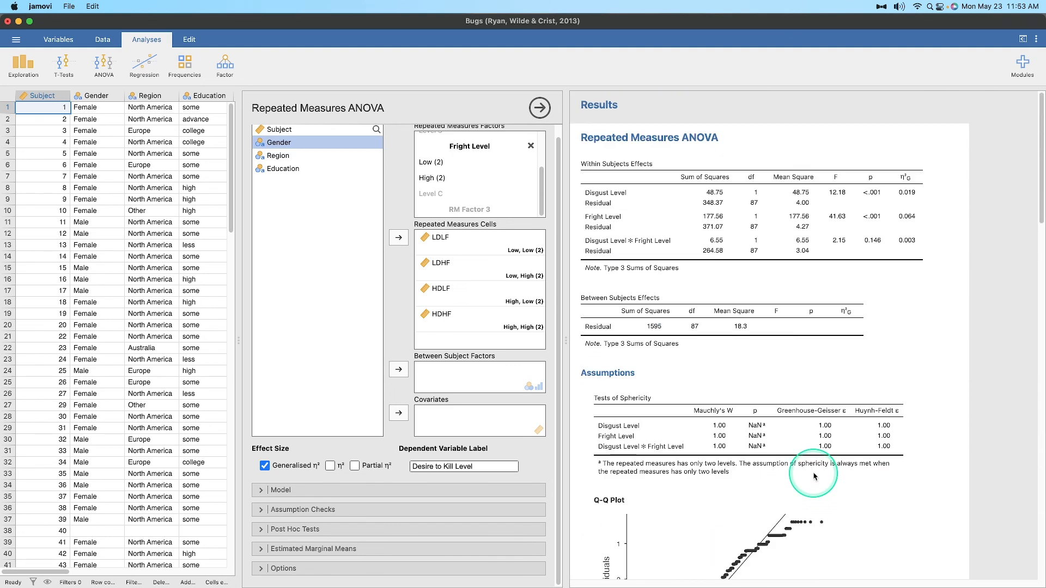
pyautogui.moveTo(833, 448)
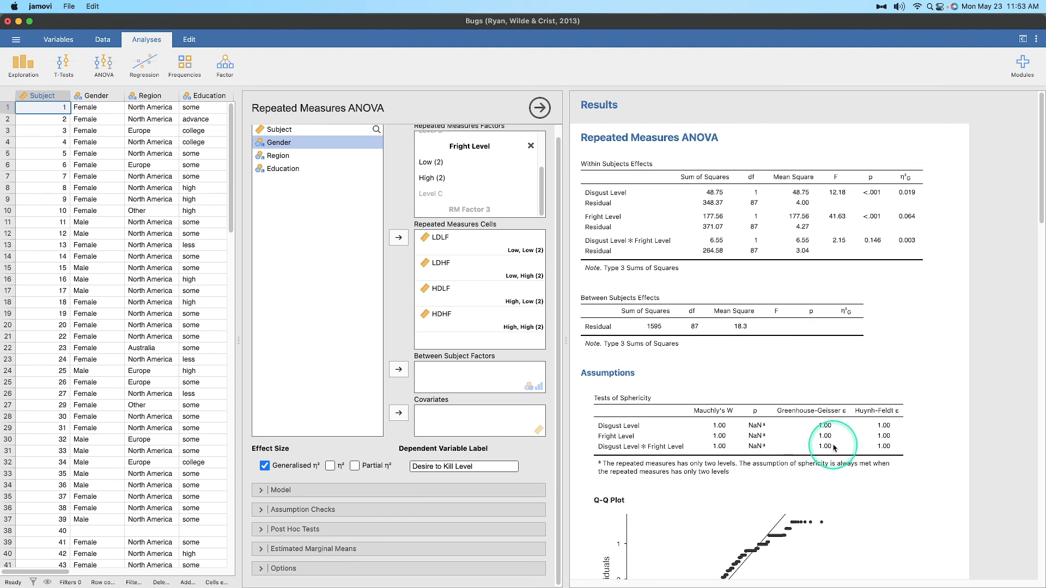